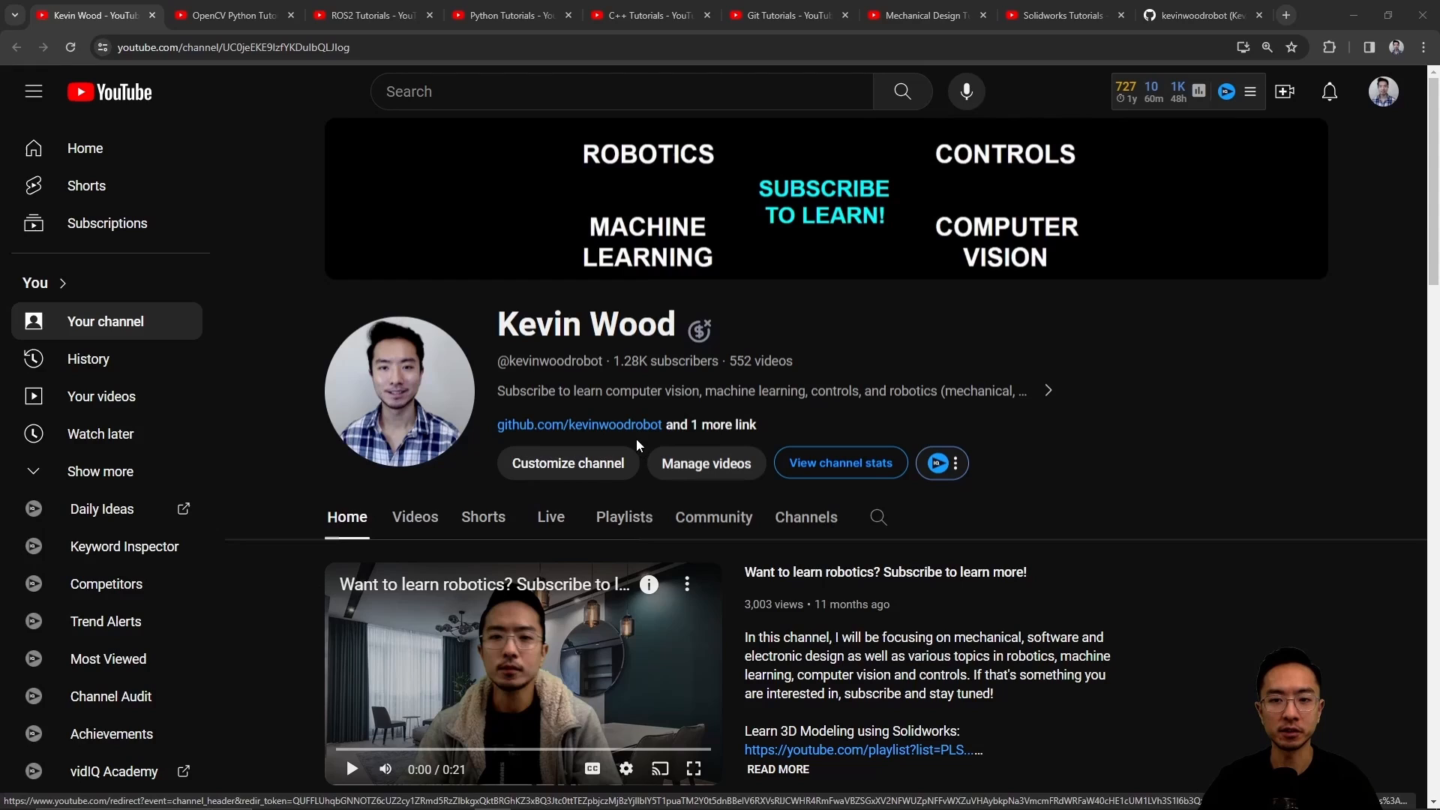
mouse_move(1023, 163)
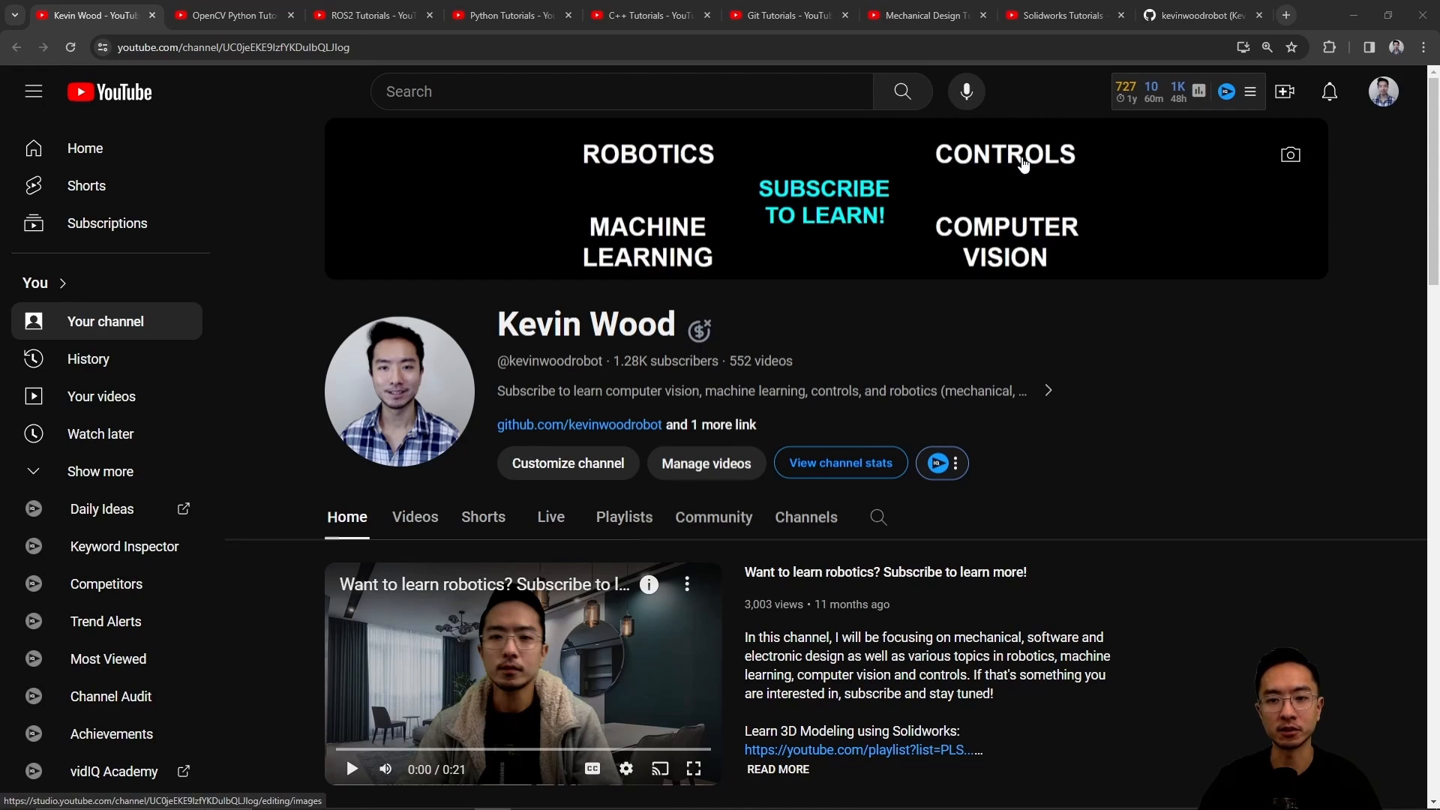
mouse_move(1019, 261)
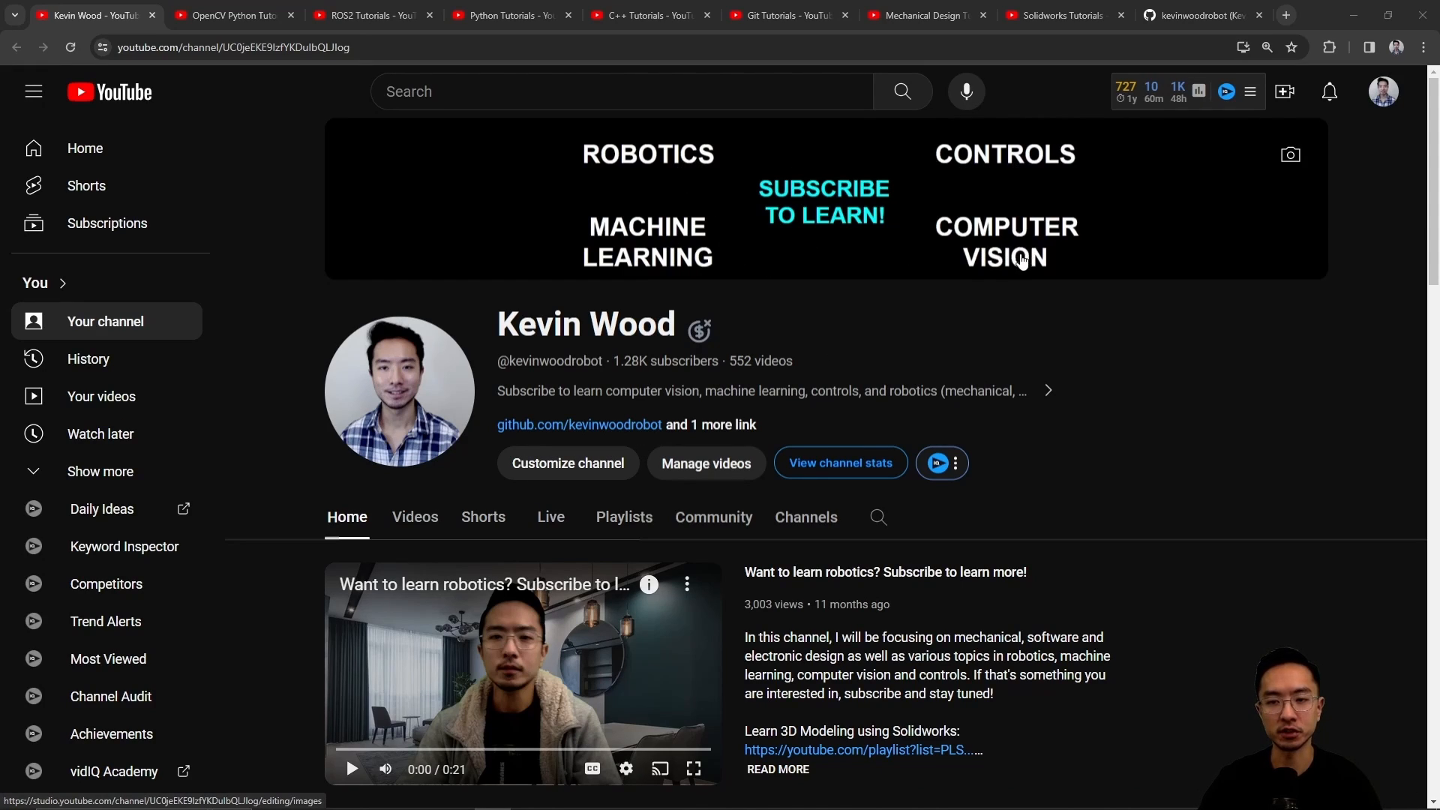
Scroll down the YouTube channel home page through its playlist sections.
scroll("down", 3)
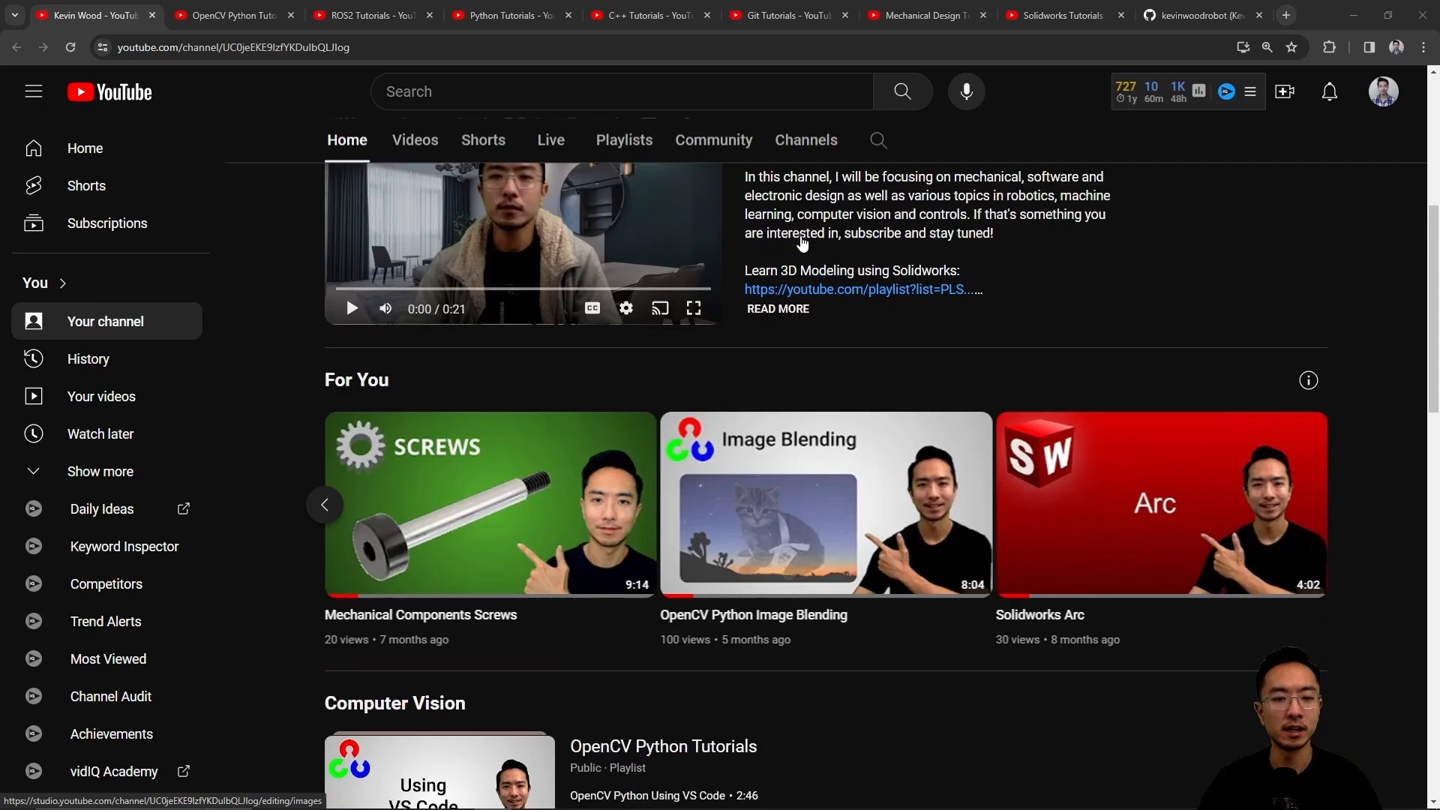
scroll("down", 3)
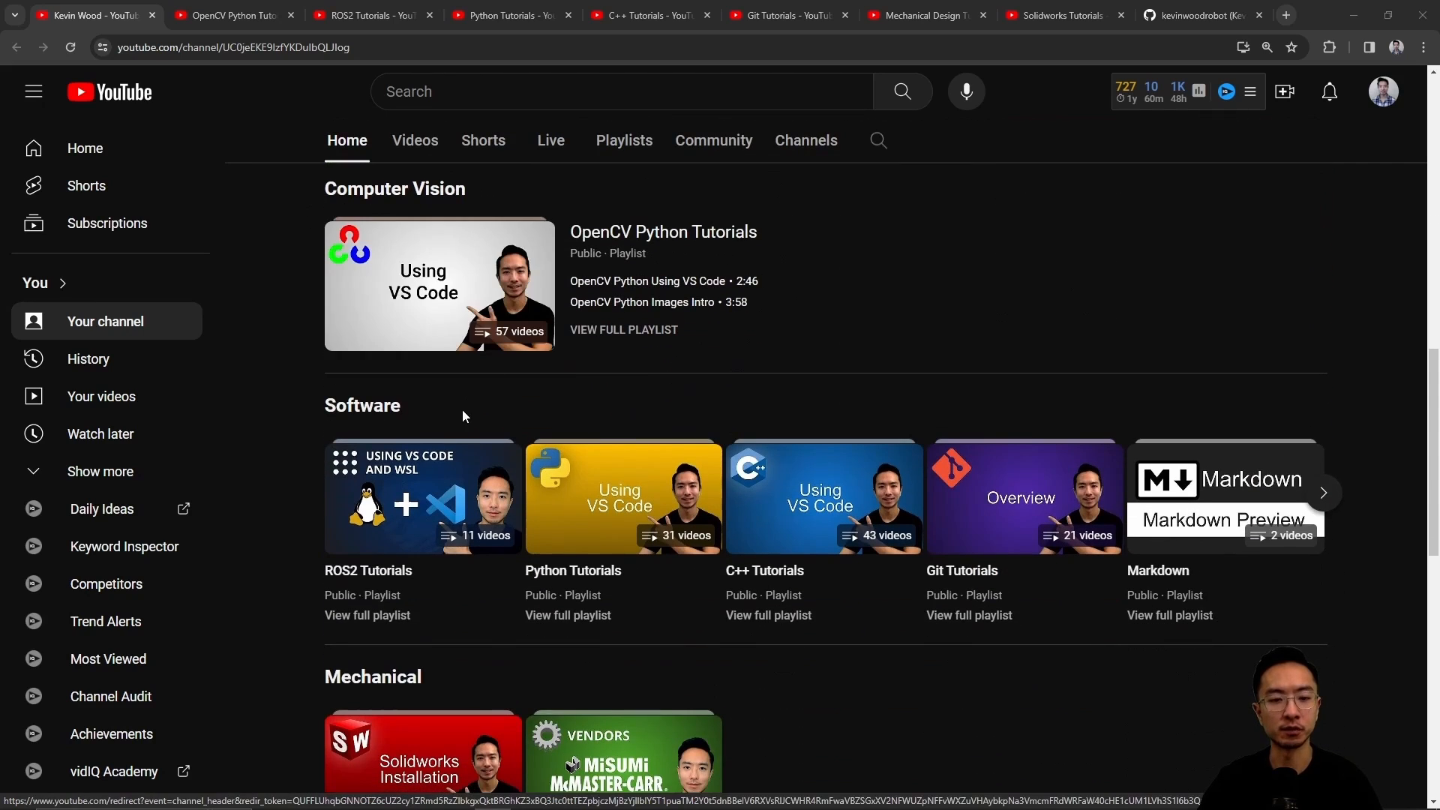
scroll("down", 3)
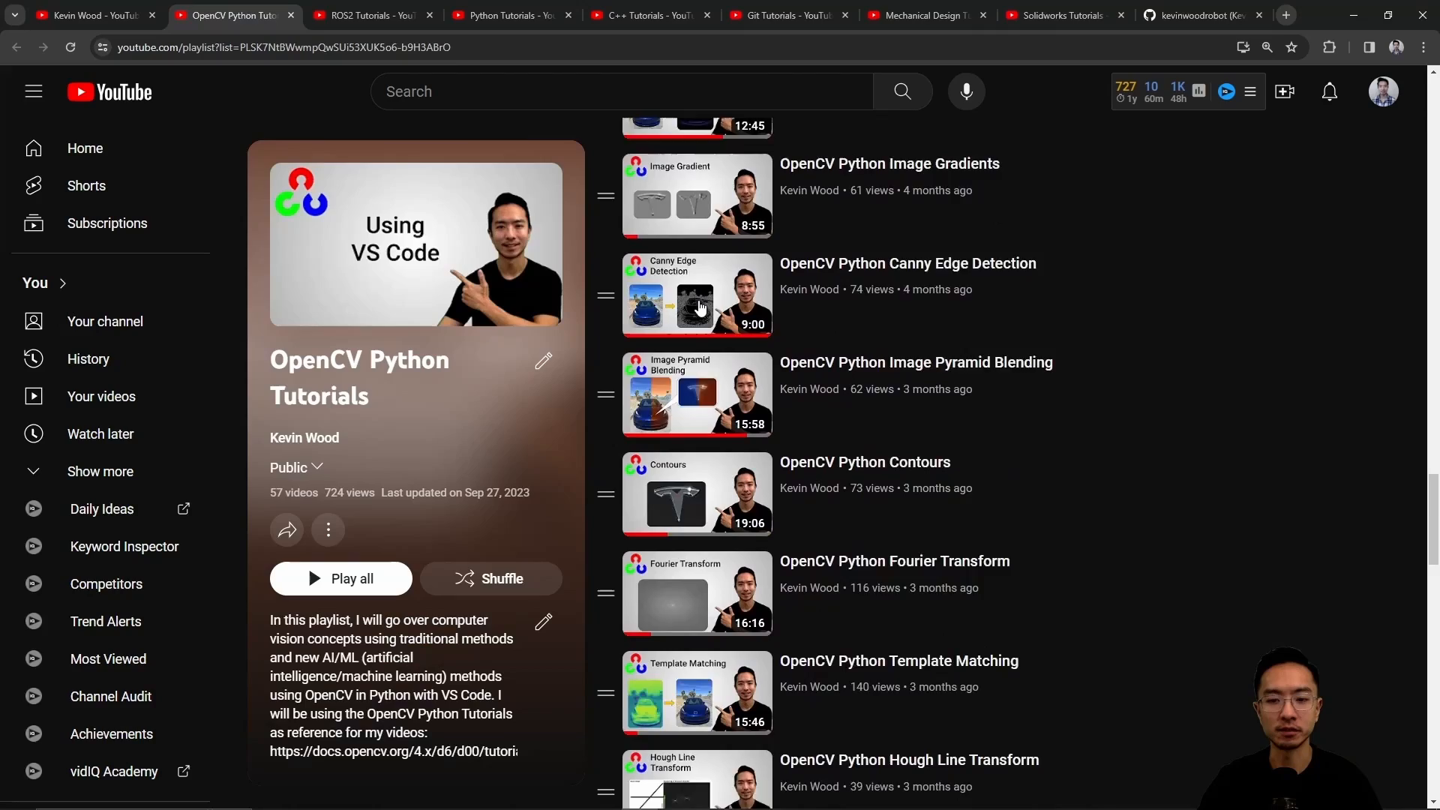
View the Python, C++, Mechanical Design and Solidworks playlist tabs, then the GitHub profile.
left_click(511, 15)
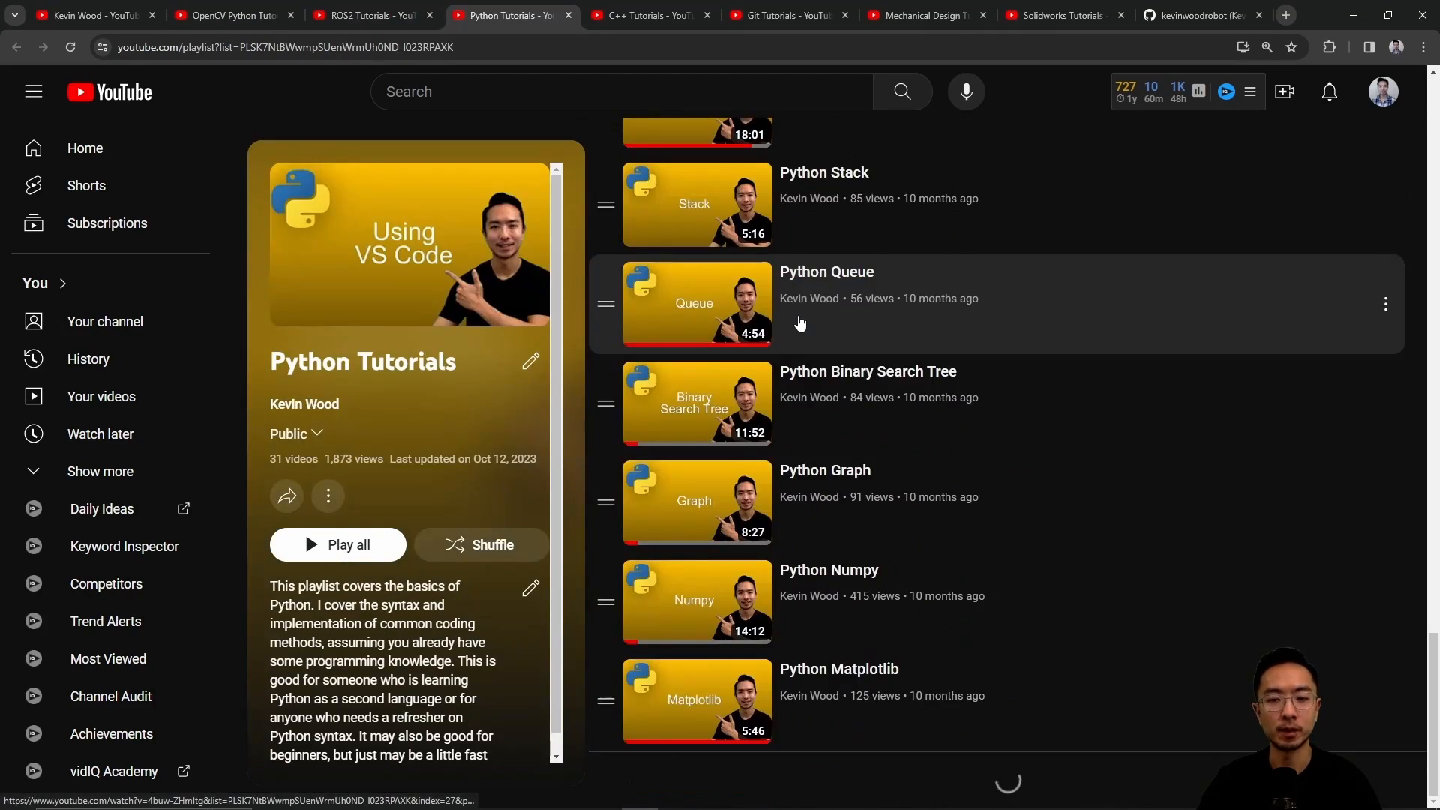
left_click(650, 15)
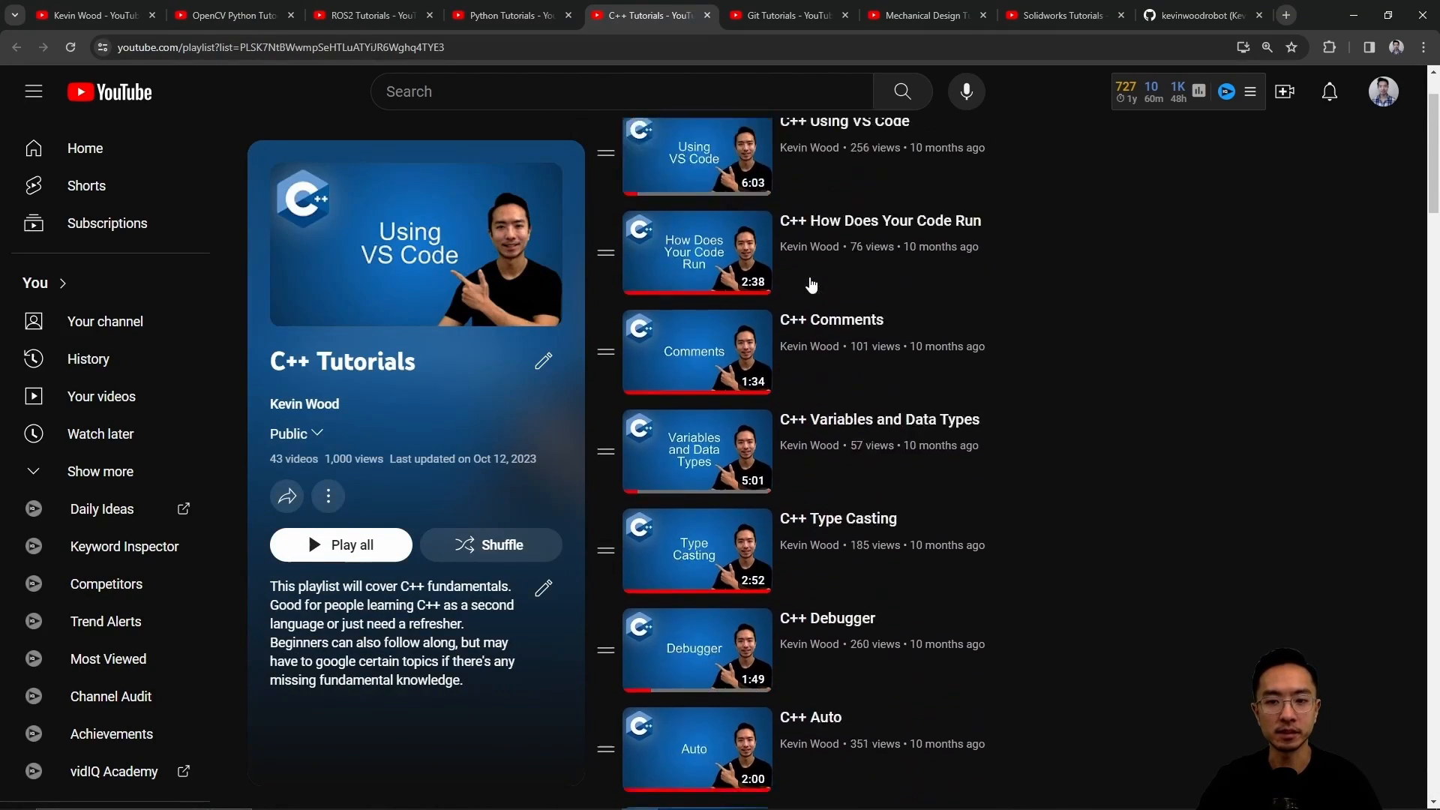
left_click(924, 15)
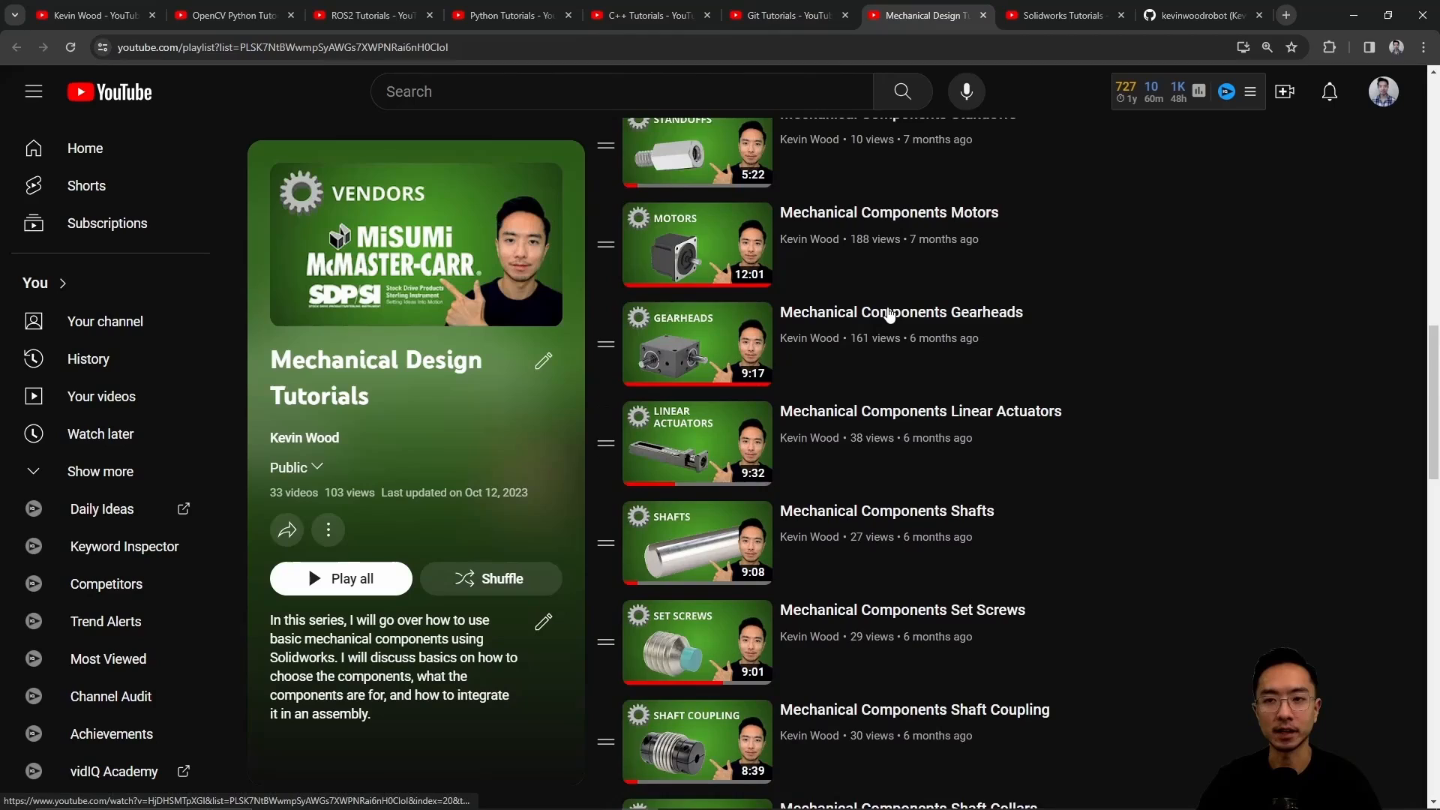
left_click(1057, 15)
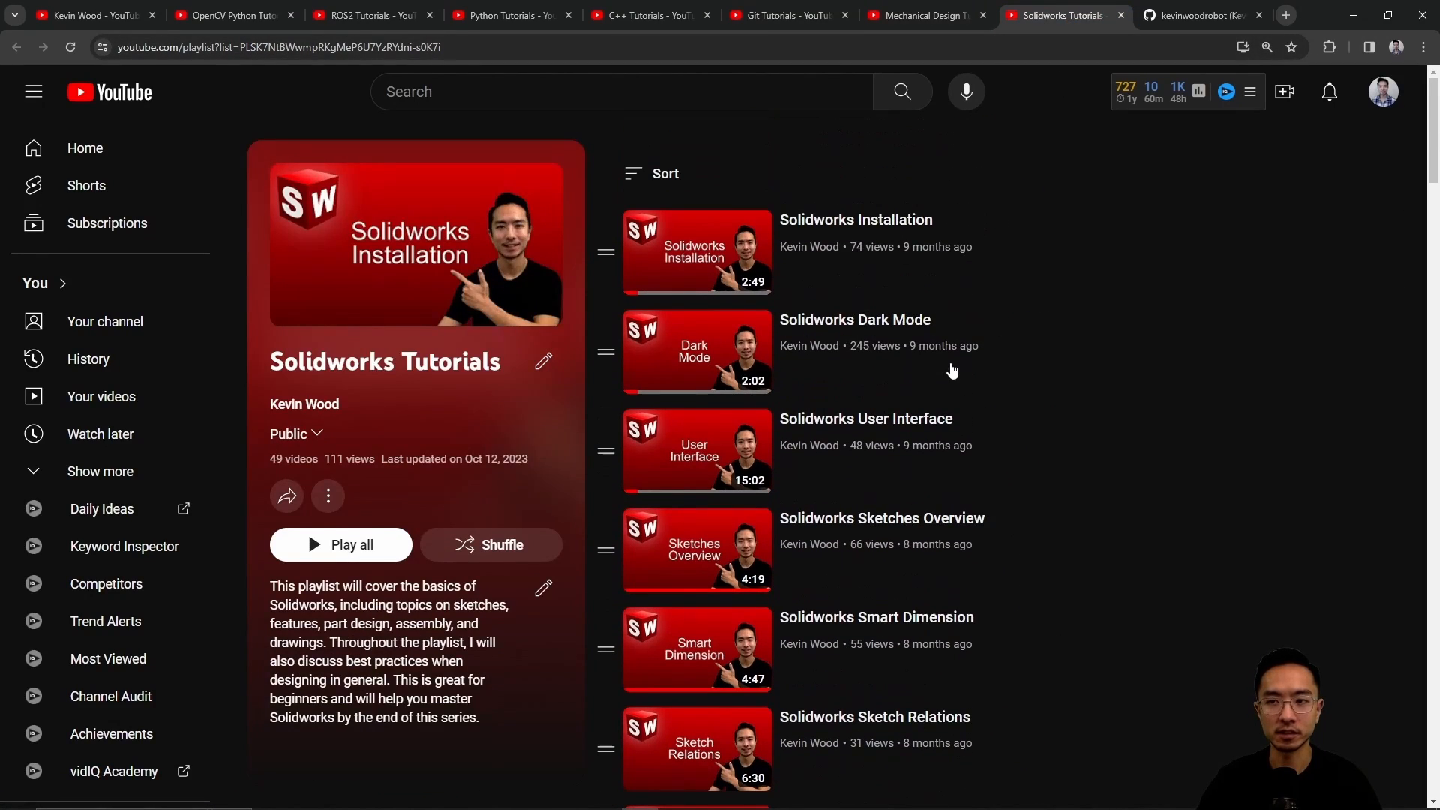
left_click(1198, 15)
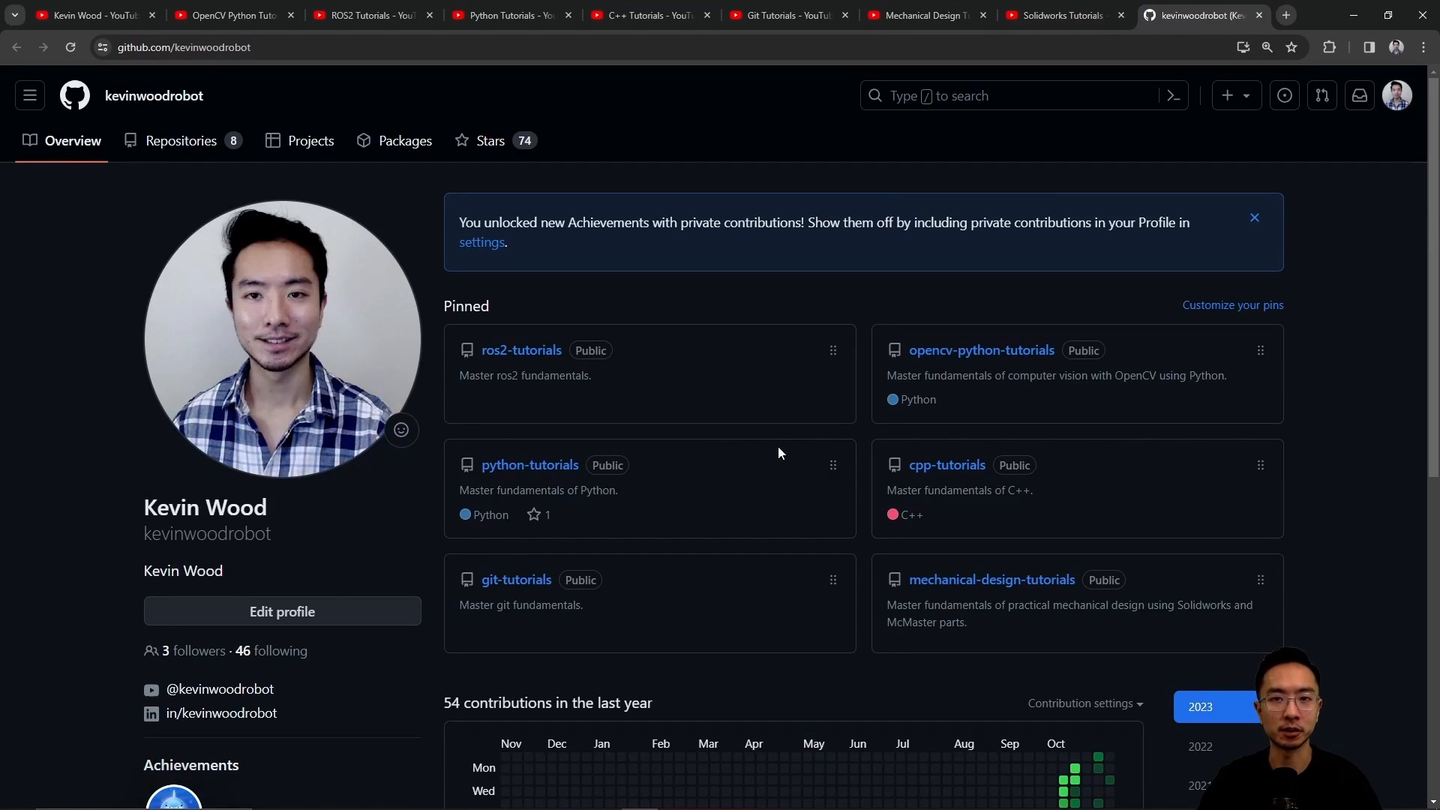
mouse_move(797, 457)
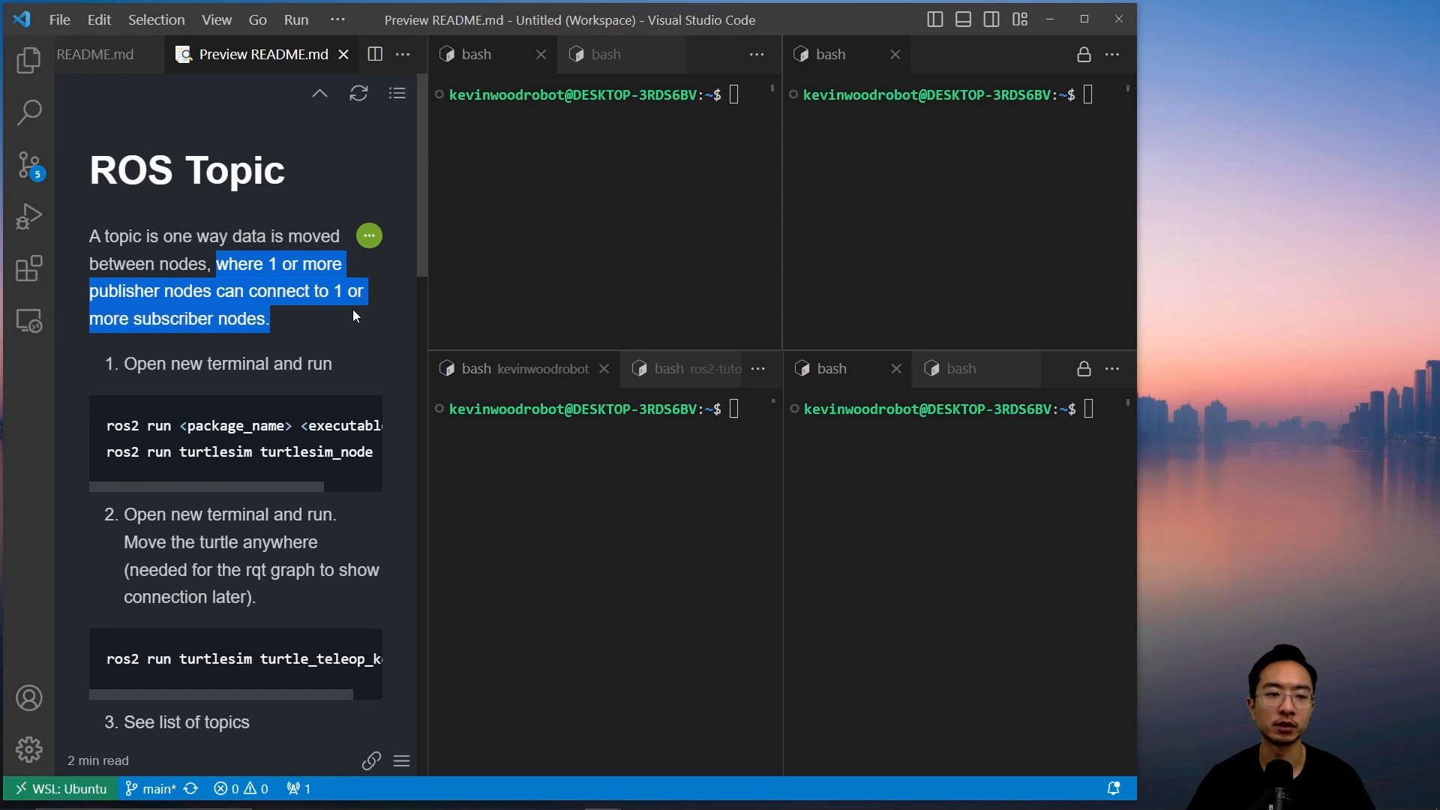
Run 'ros2 run turtlesim turtlesim_node' in the top-left terminal to open TurtleSim.
left_click(627, 223)
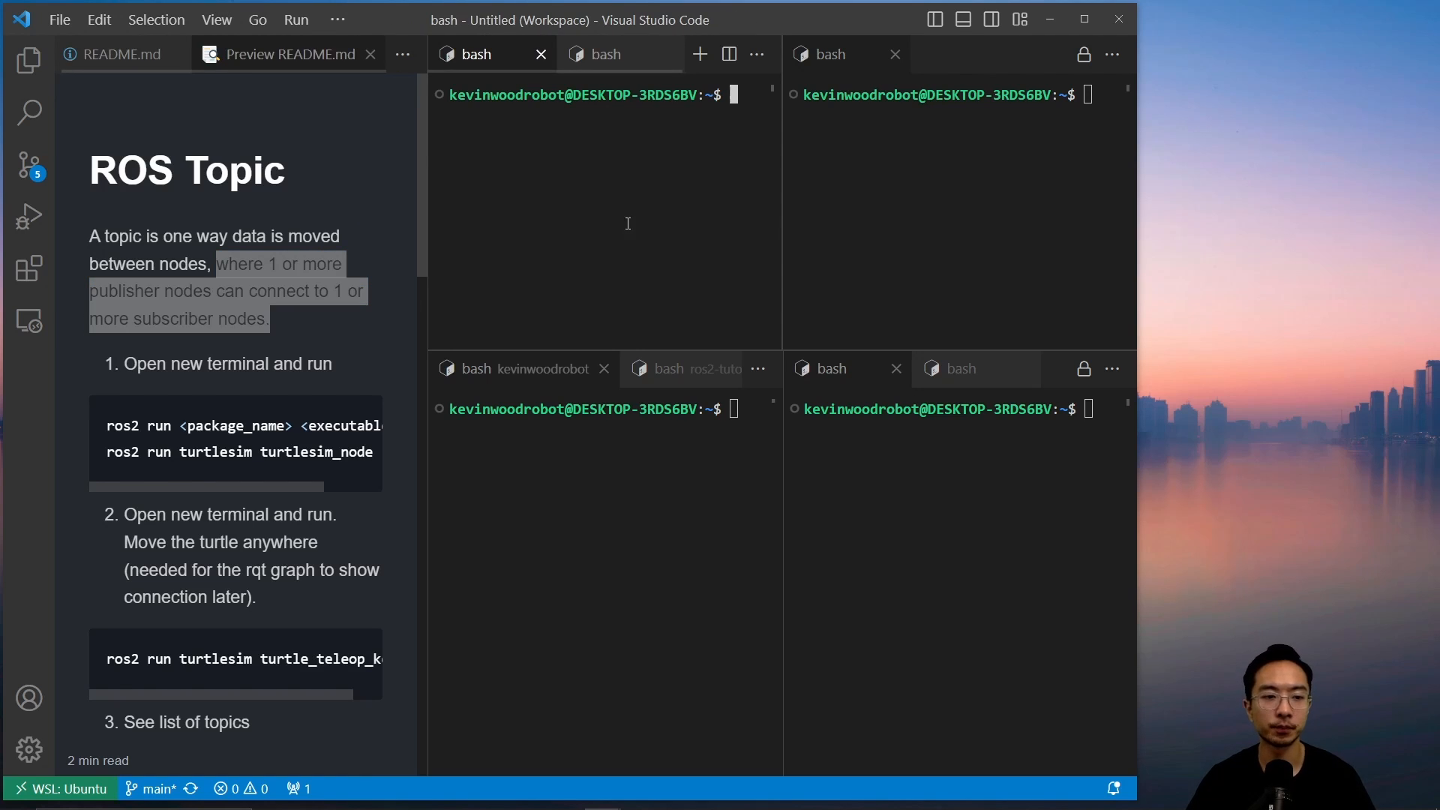
mouse_move(697, 148)
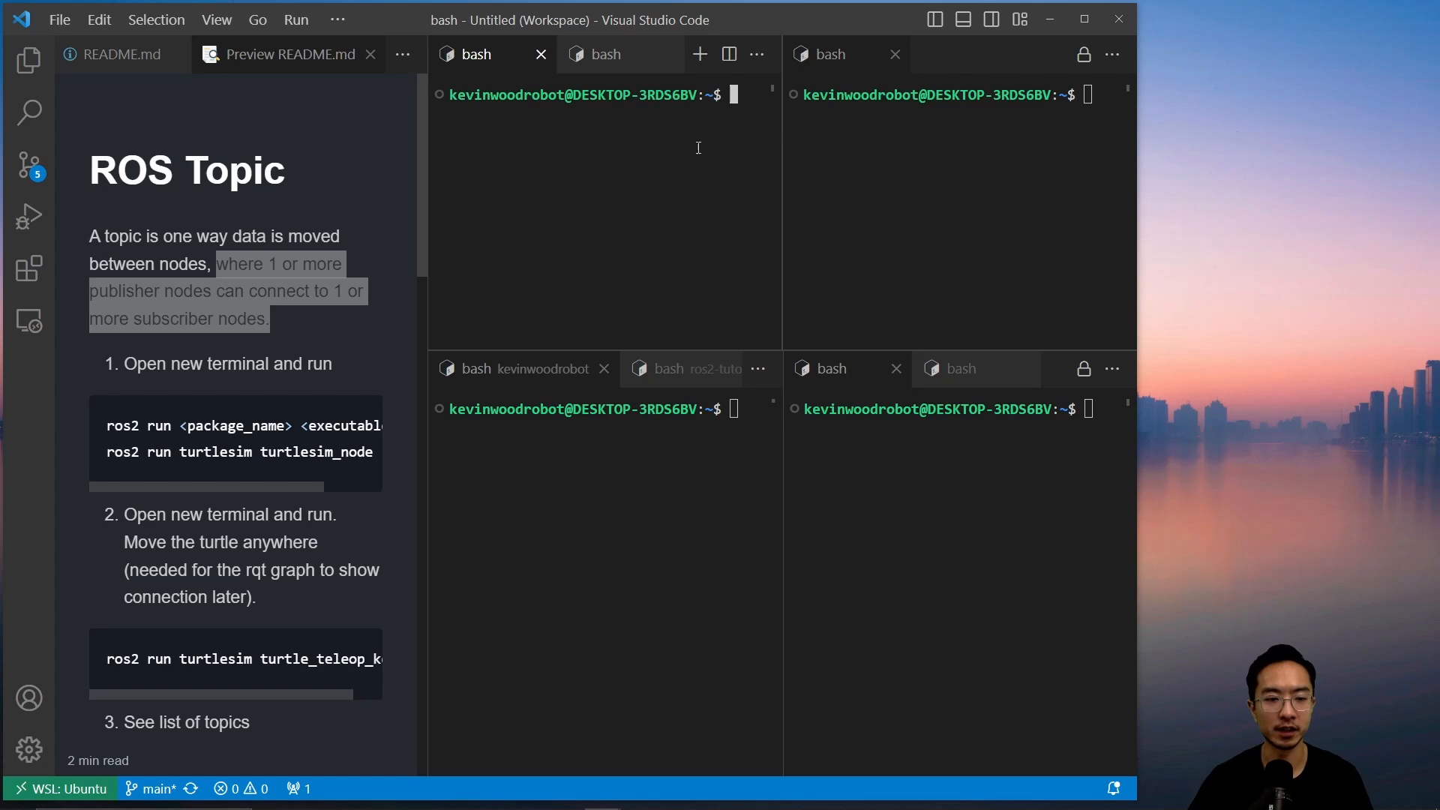
mouse_move(667, 176)
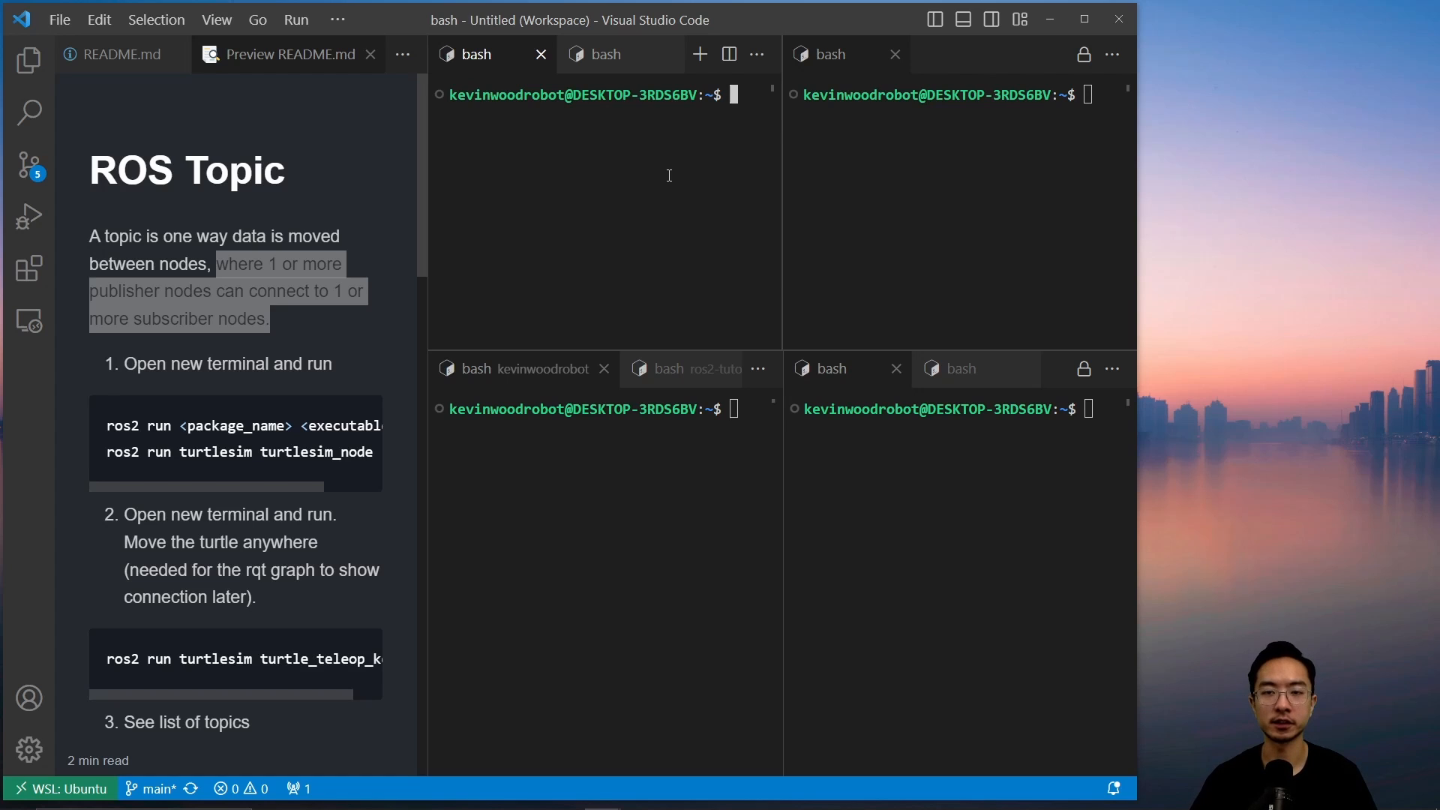
type("ros2 run turtlesim tur")
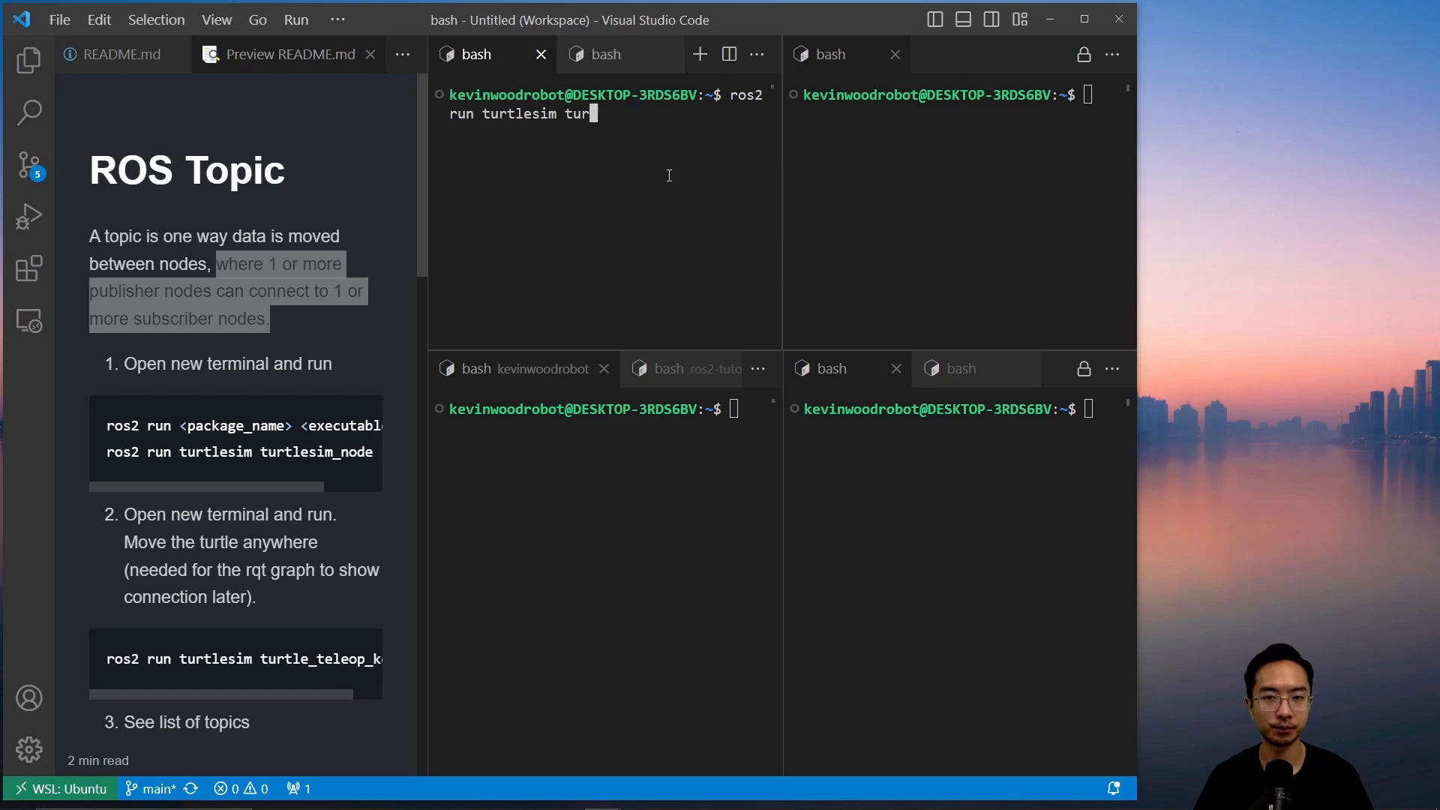
type("tlesim_node")
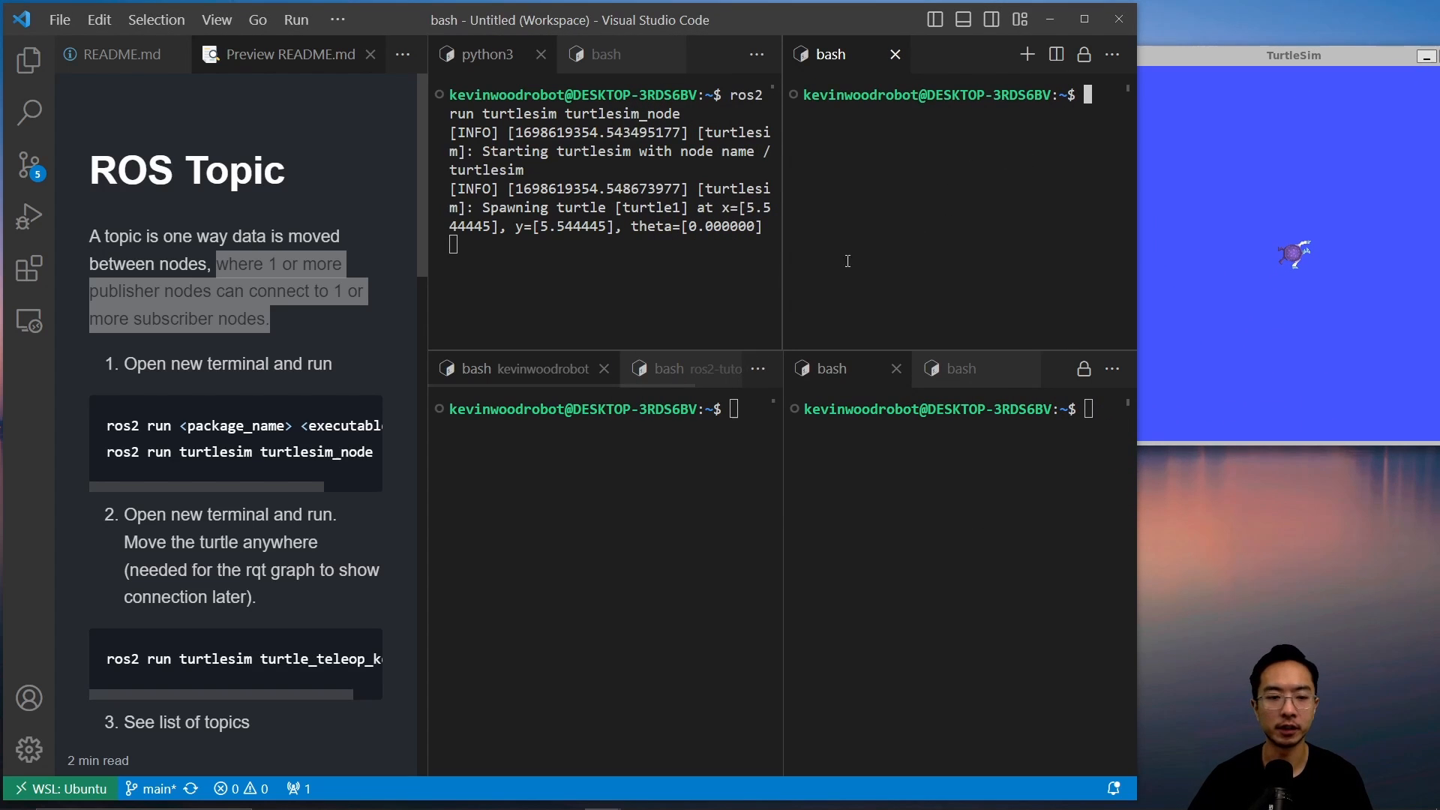
Run 'ros2 run turtlesim turtle_teleop_key' in the top-right terminal and drive the turtle.
type("ros2 run turtlesim")
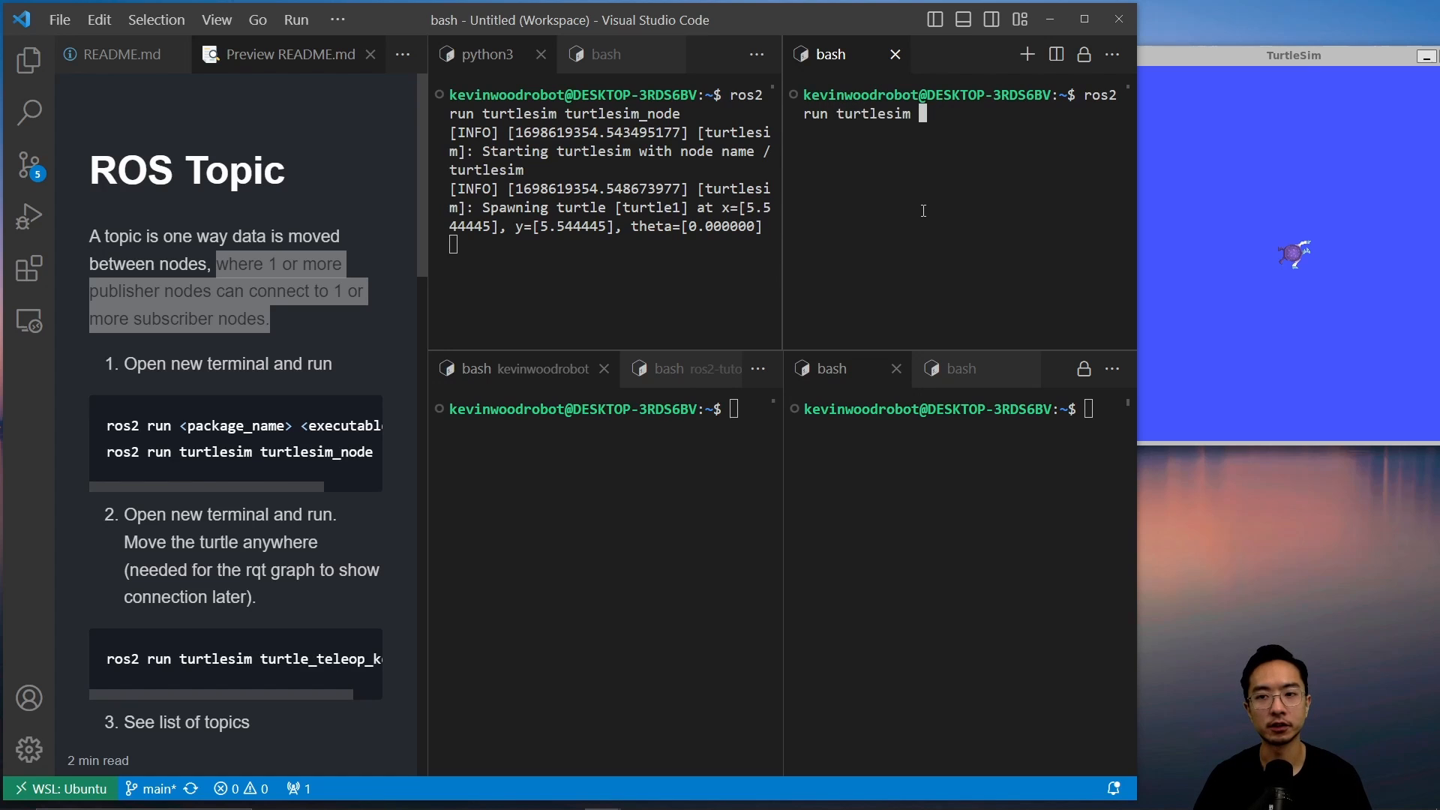
type("turtle_teleop_key")
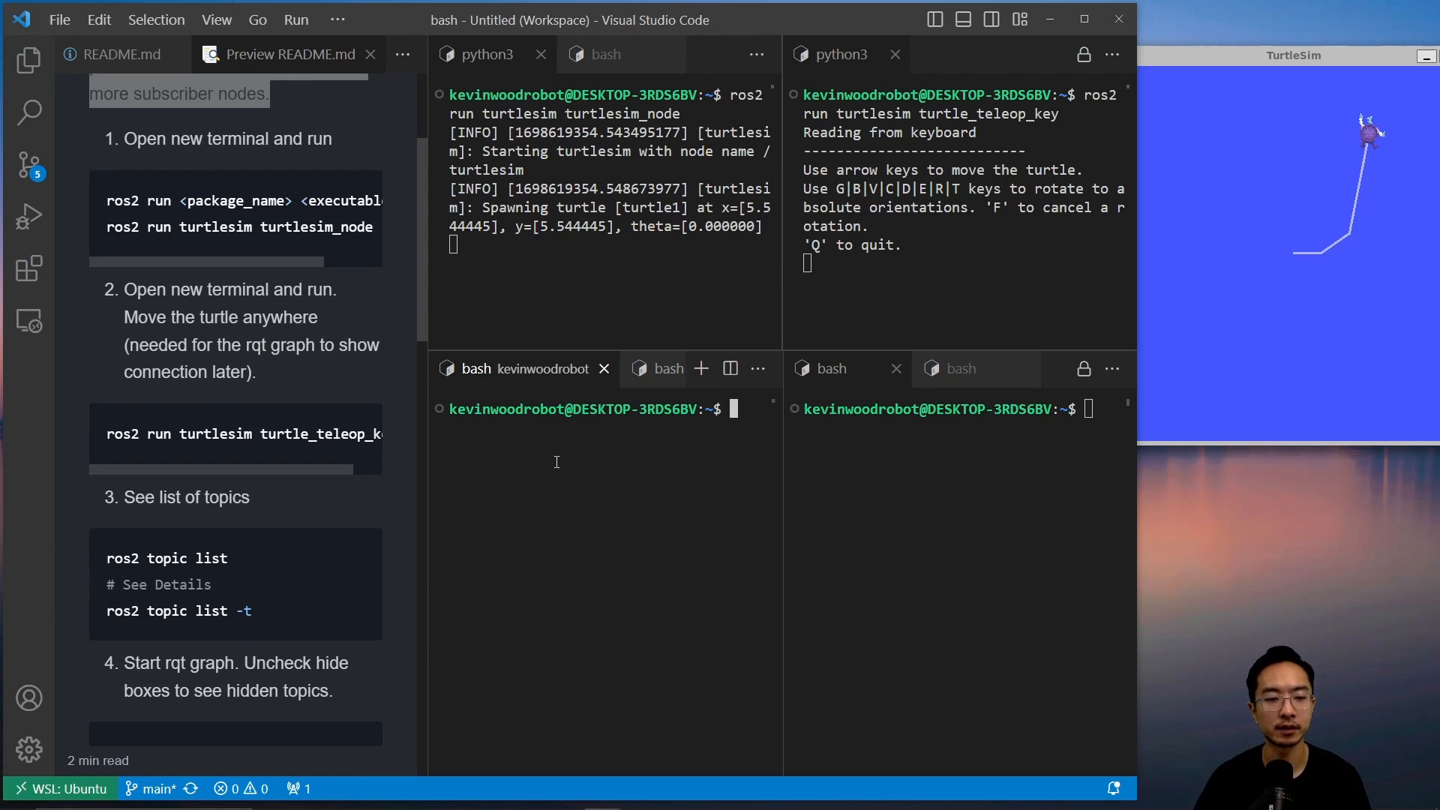
Run 'ros2 topic list' and 'ros2 topic list -t' in the bottom-left terminal.
type("ros2 topic list")
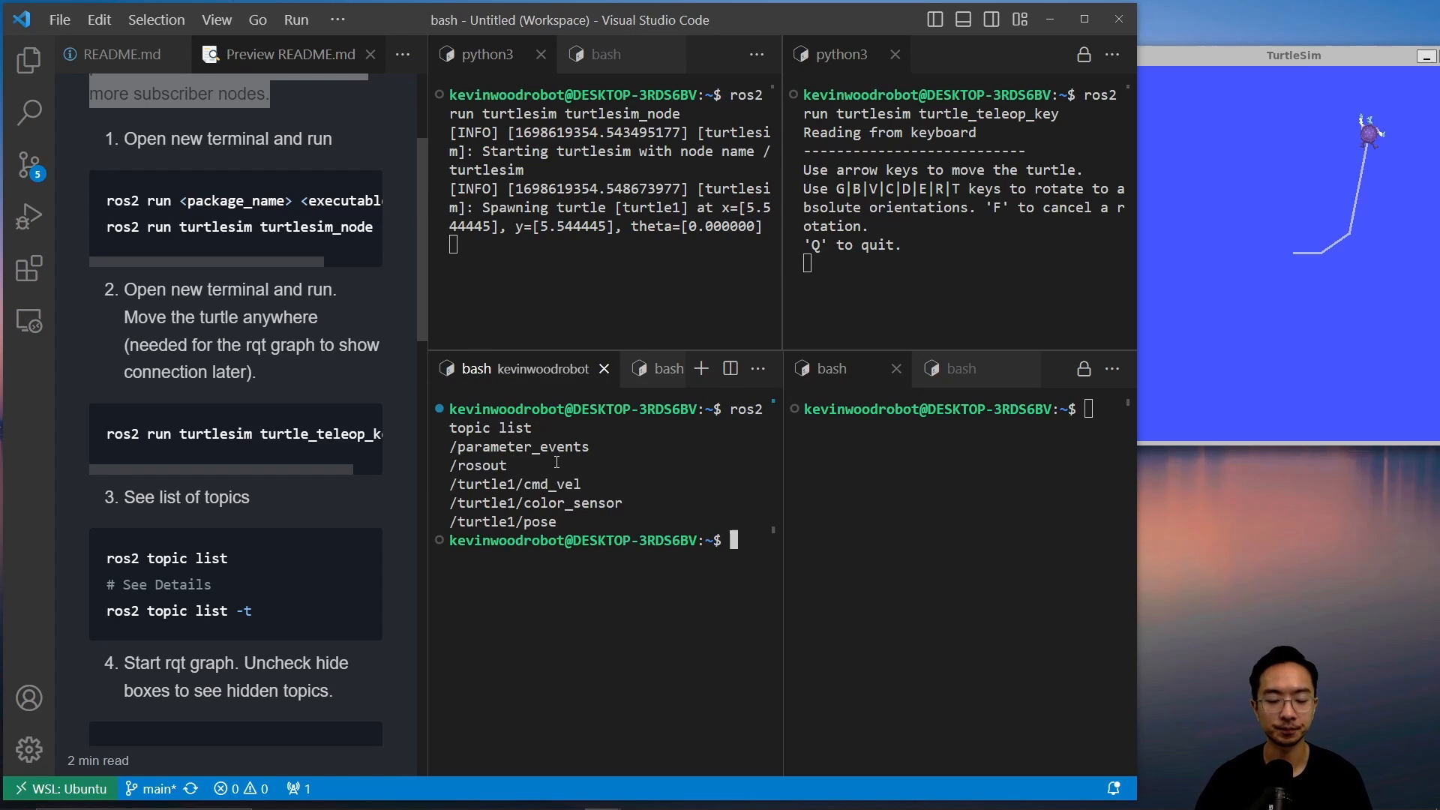
type("ros2 topic list")
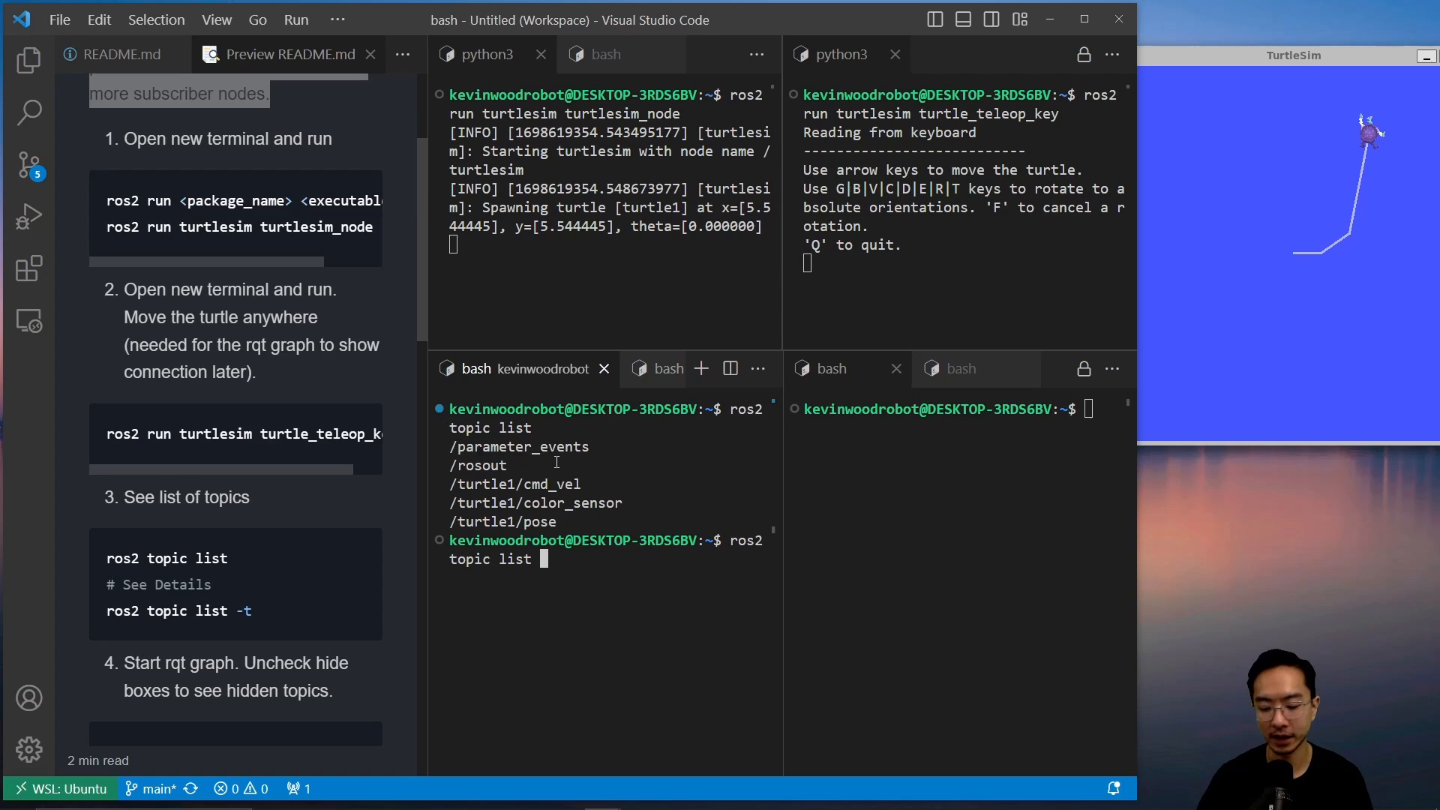
key("Return")
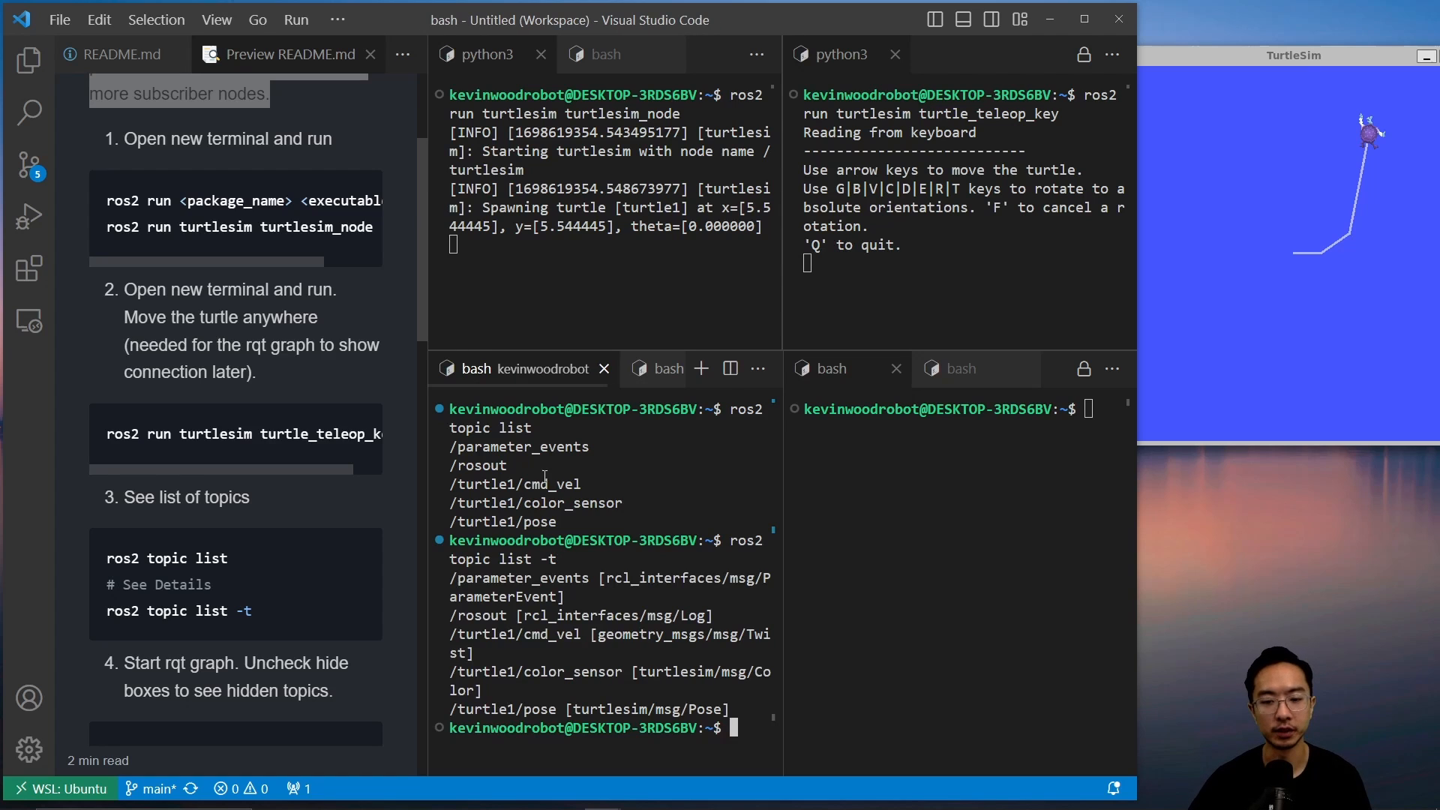
mouse_move(622, 564)
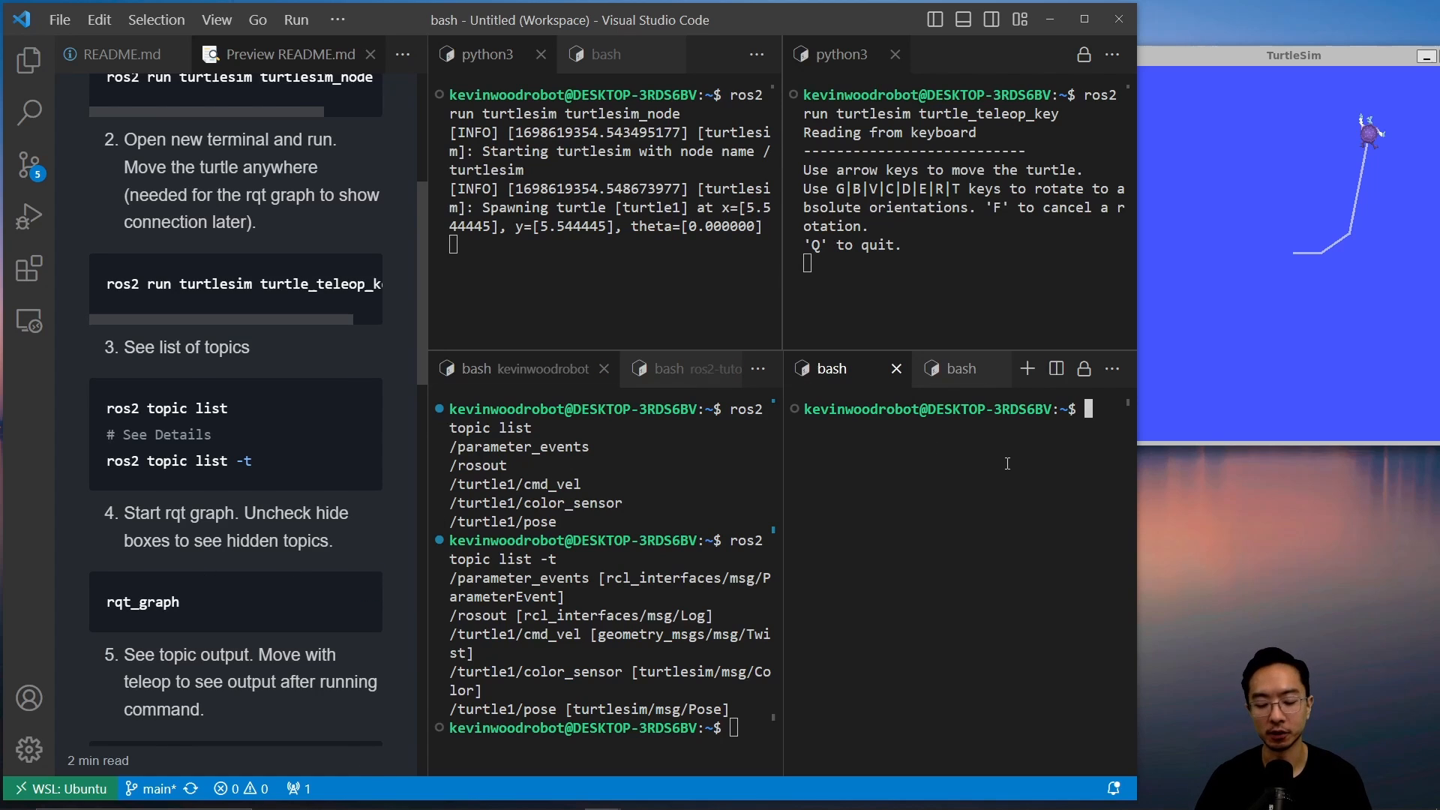
Launch rqt_graph, refresh the node graph, and select /turtle1/cmd_vel in the output.
type("rqt_graph")
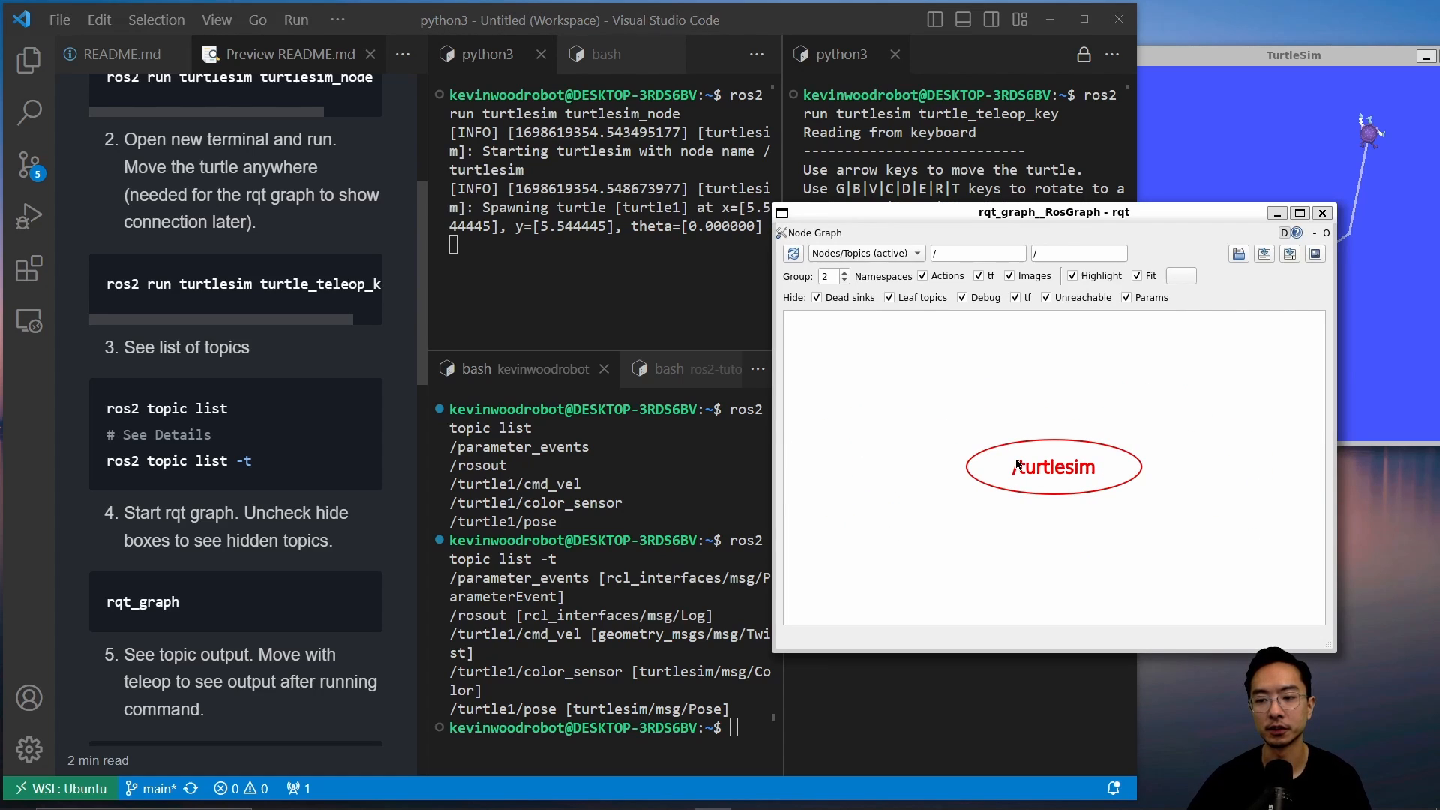
left_click(793, 254)
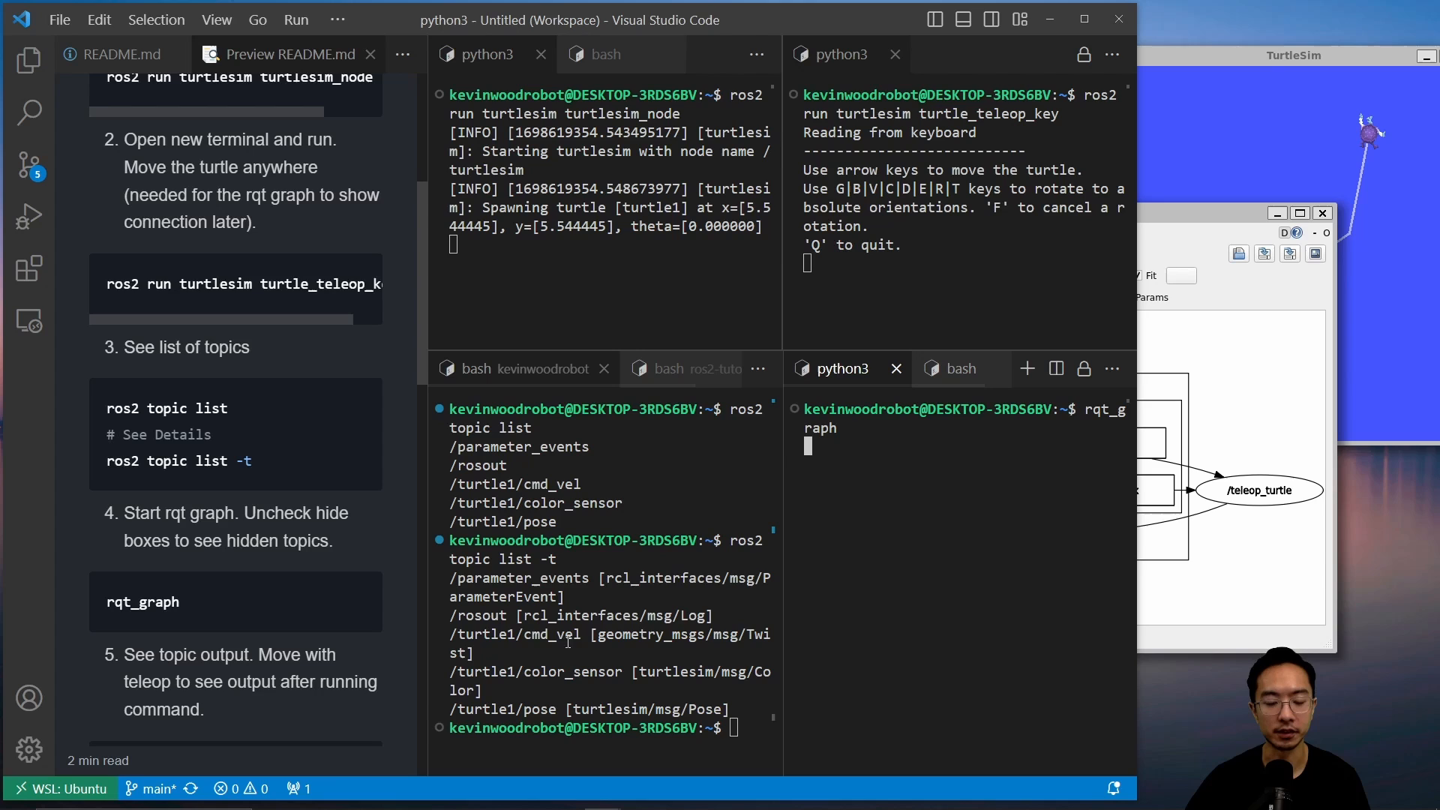
double_click(512, 633)
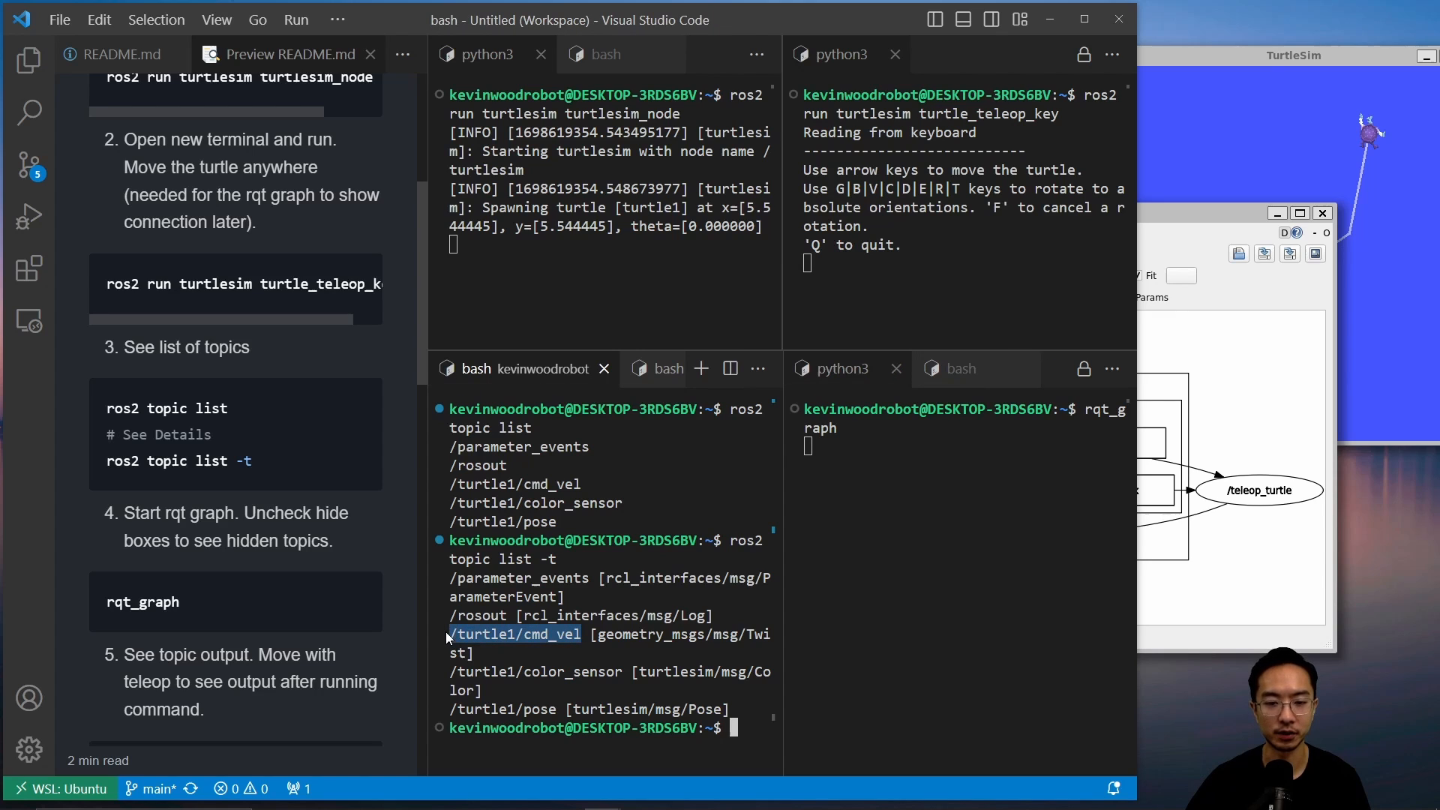
scroll("down", 3)
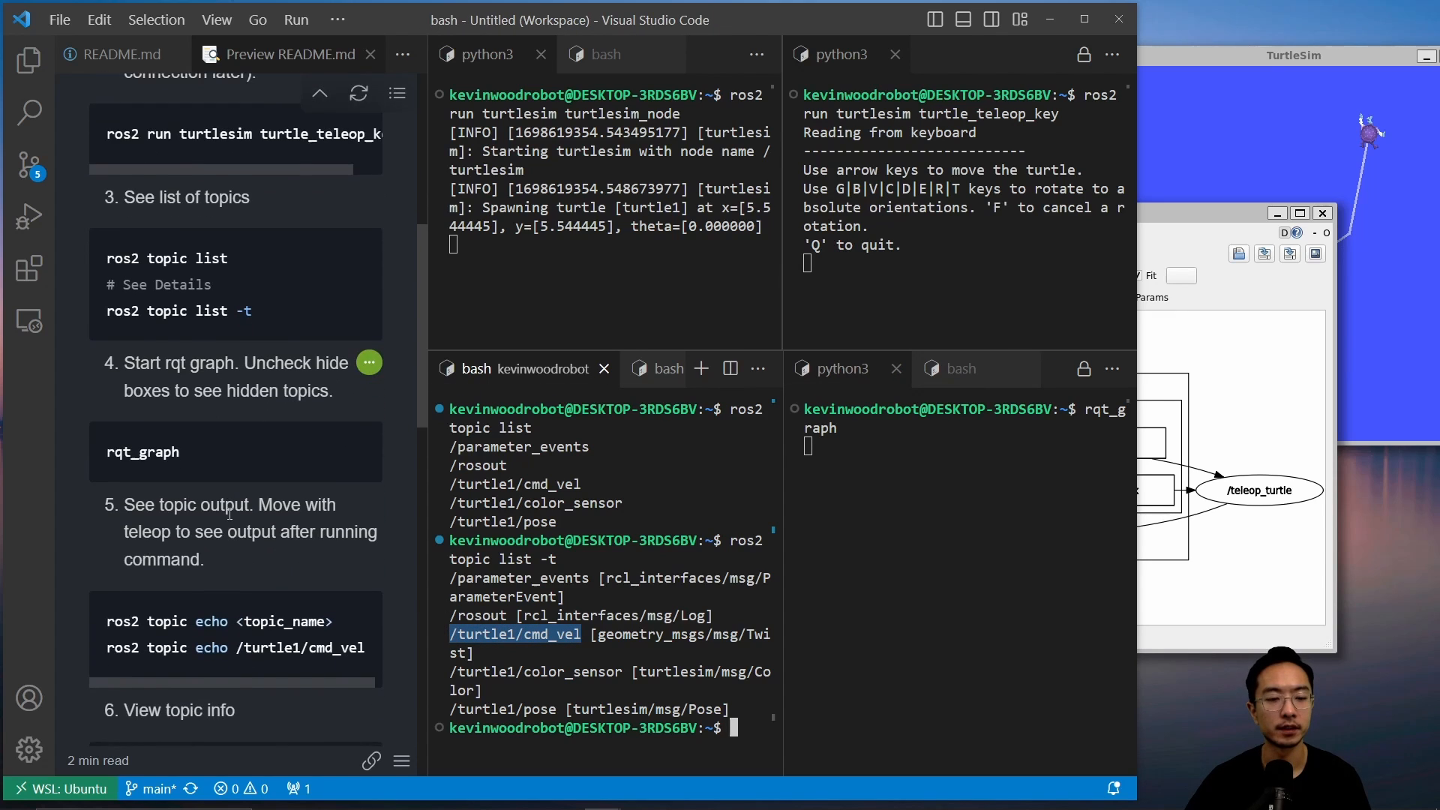
scroll("down", 3)
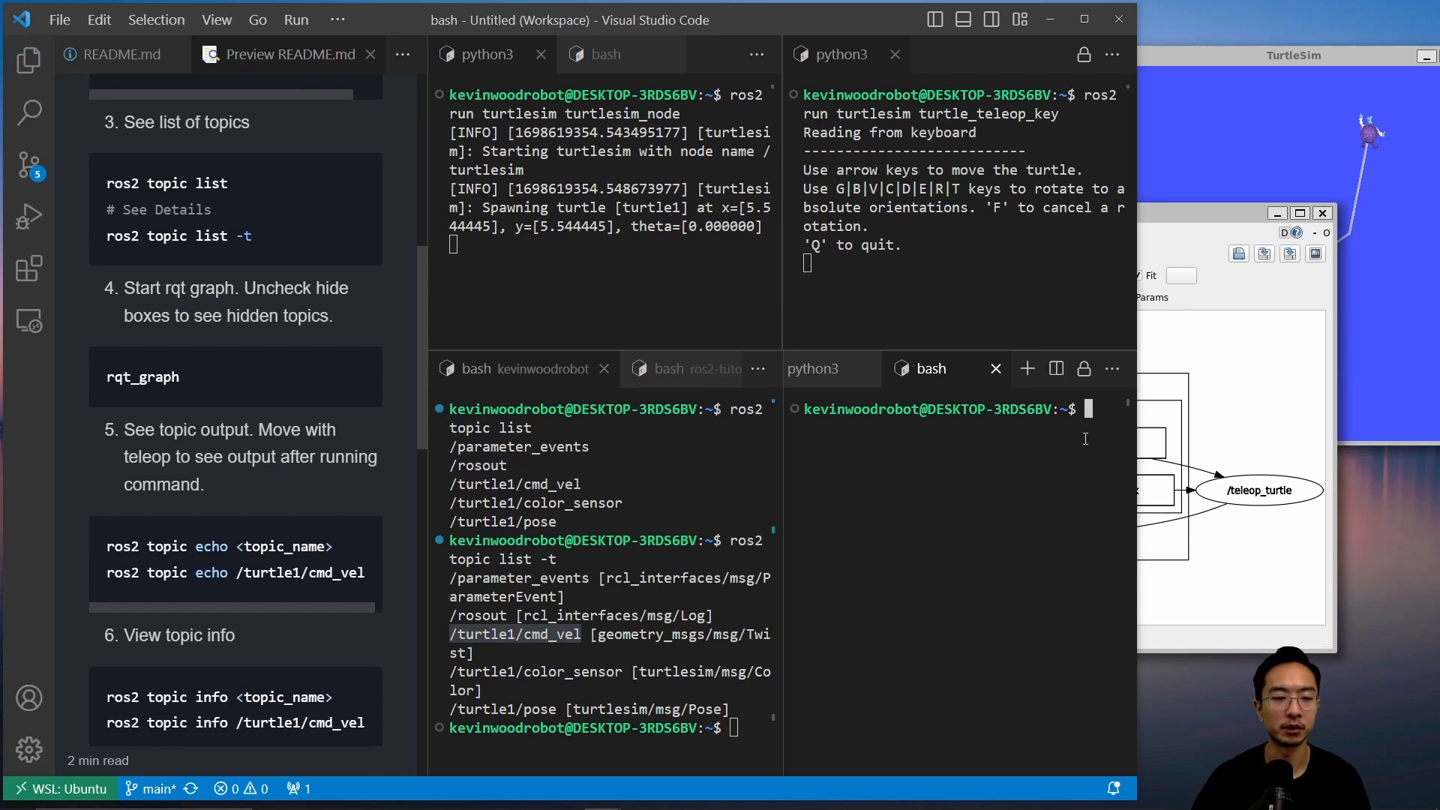
Run 'ros2 topic echo /turtle1/cmd_vel' in the bottom-right terminal, showing angular z -2.0.
type("ros2 topic e")
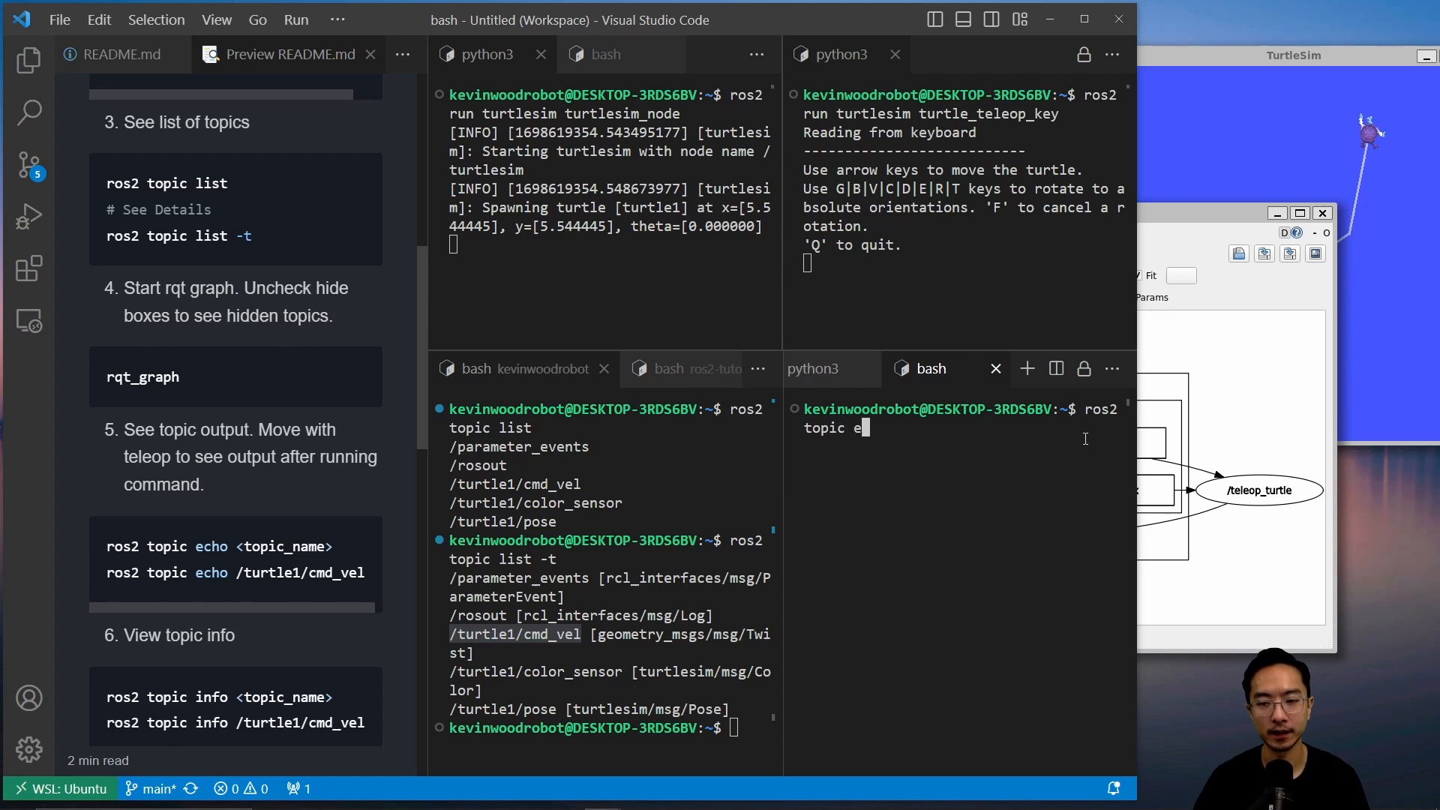
type("cho /")
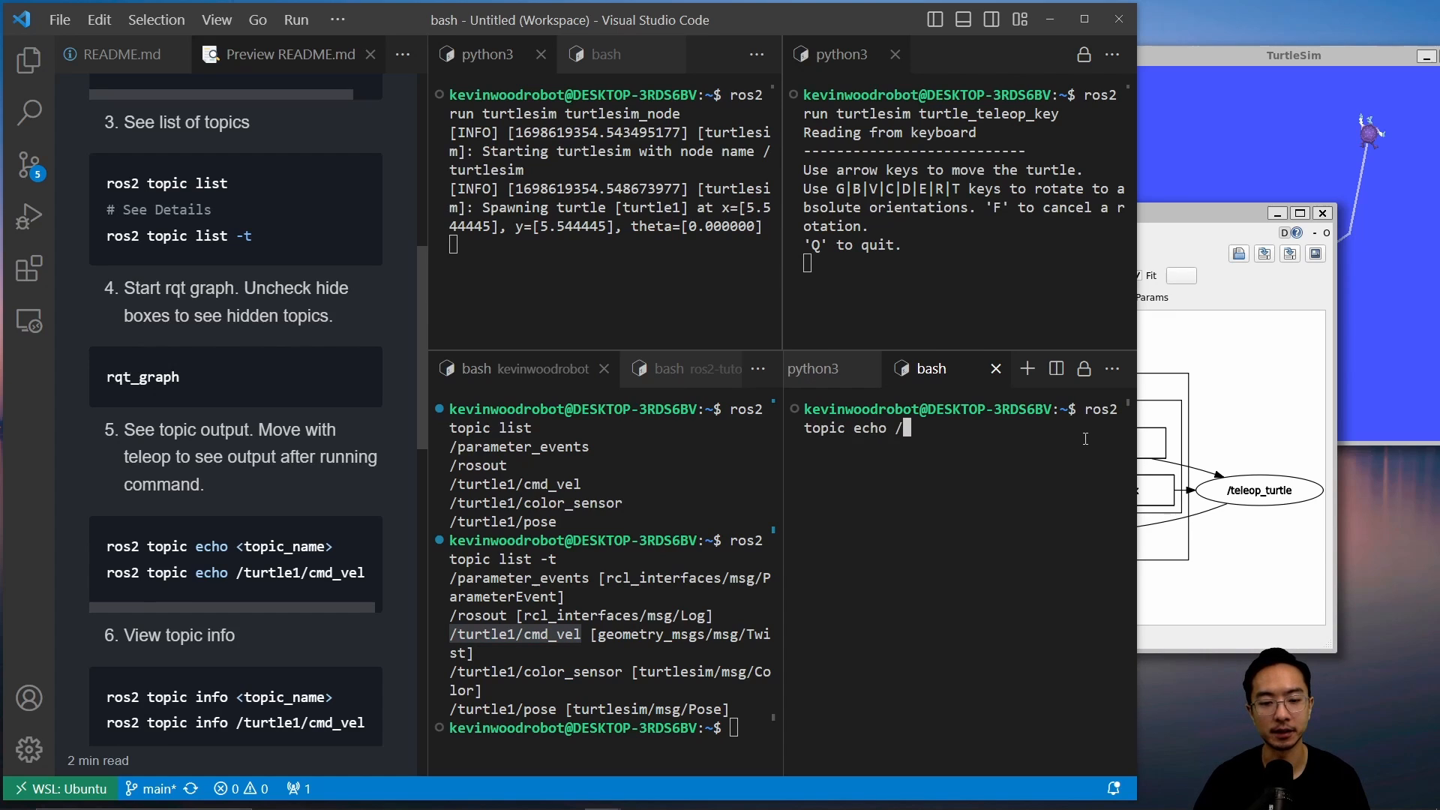
type("turtle1/")
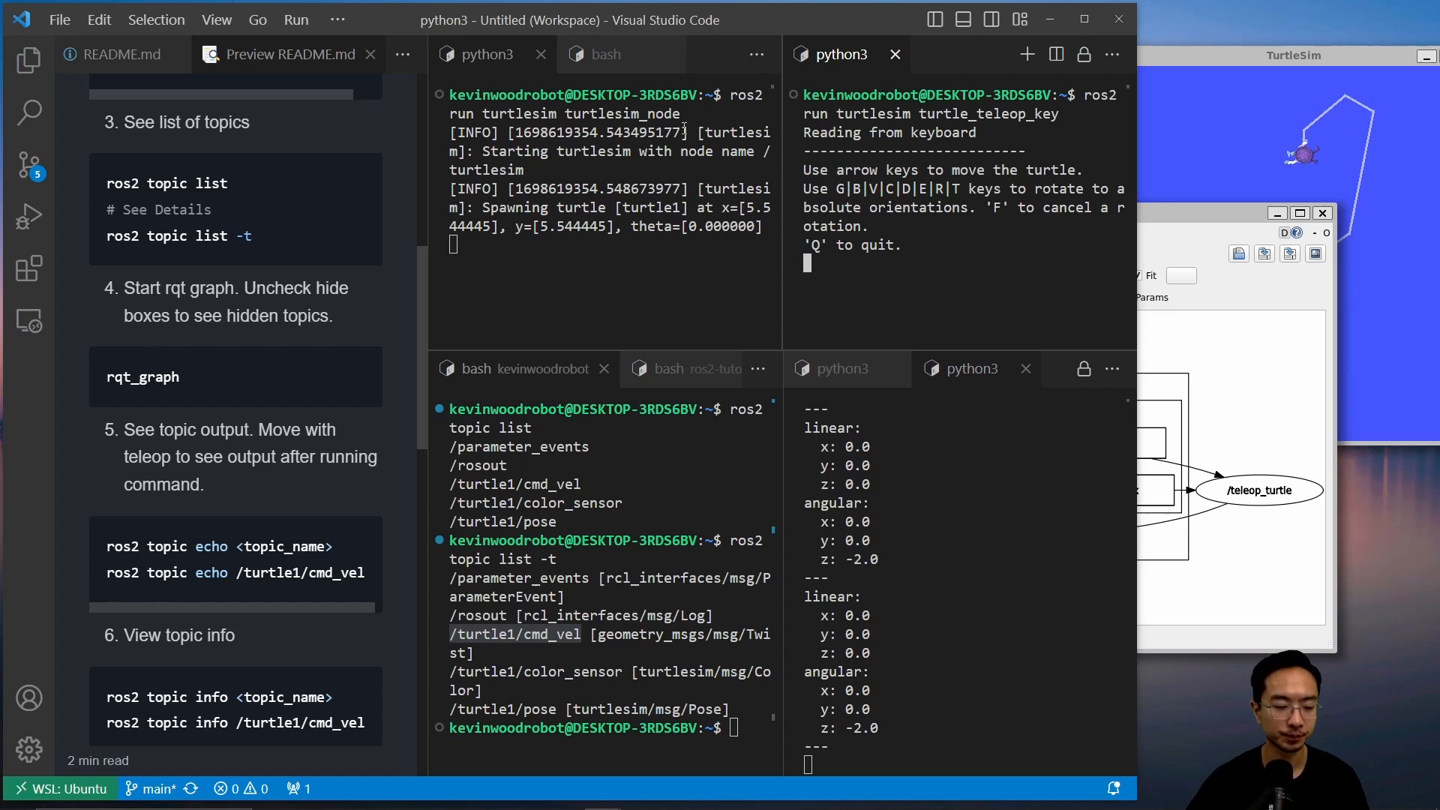
scroll("down", 3)
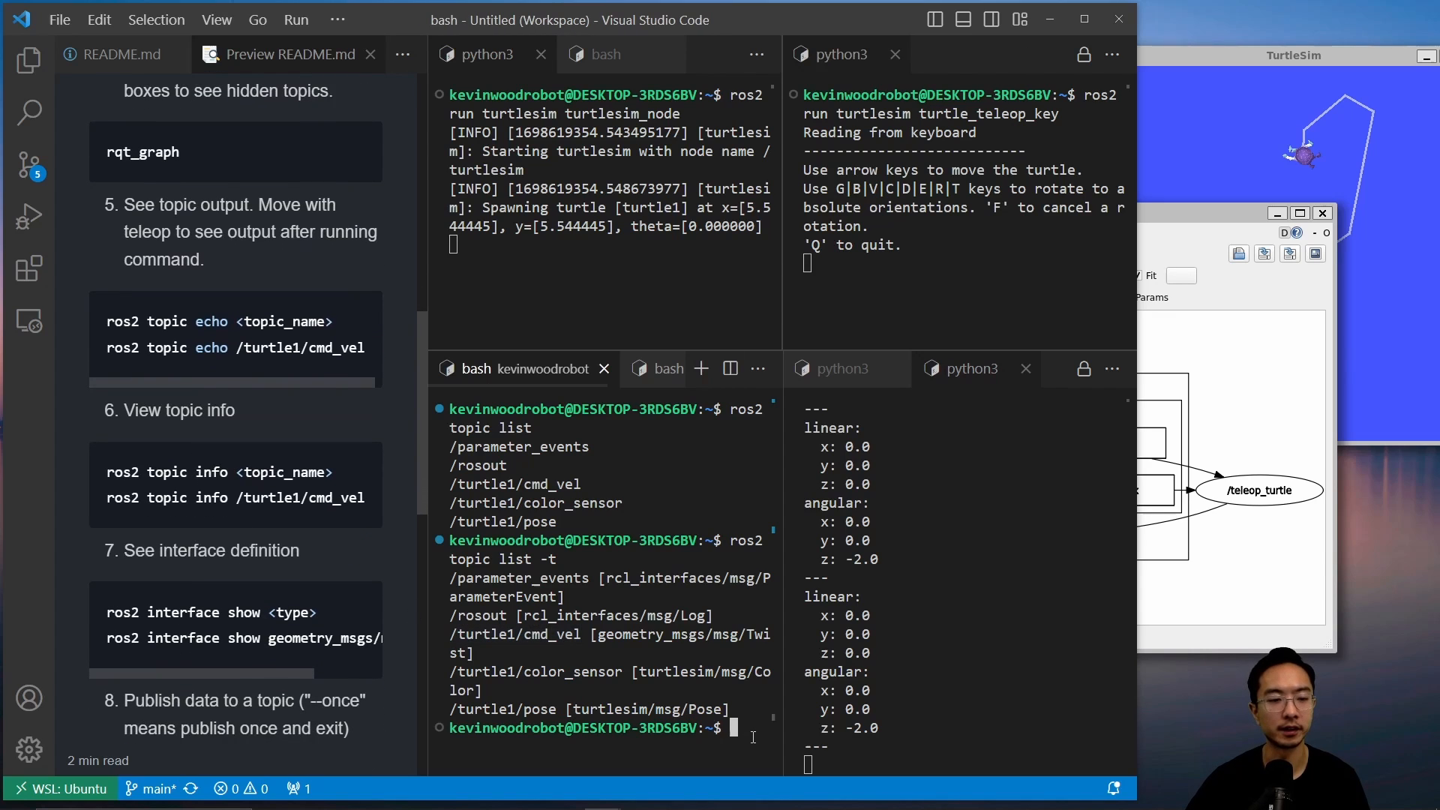
Run 'ros2 topic info /turtle1/cmd_vel', showing Twist type, one publisher, two subscriptions.
type("ros2")
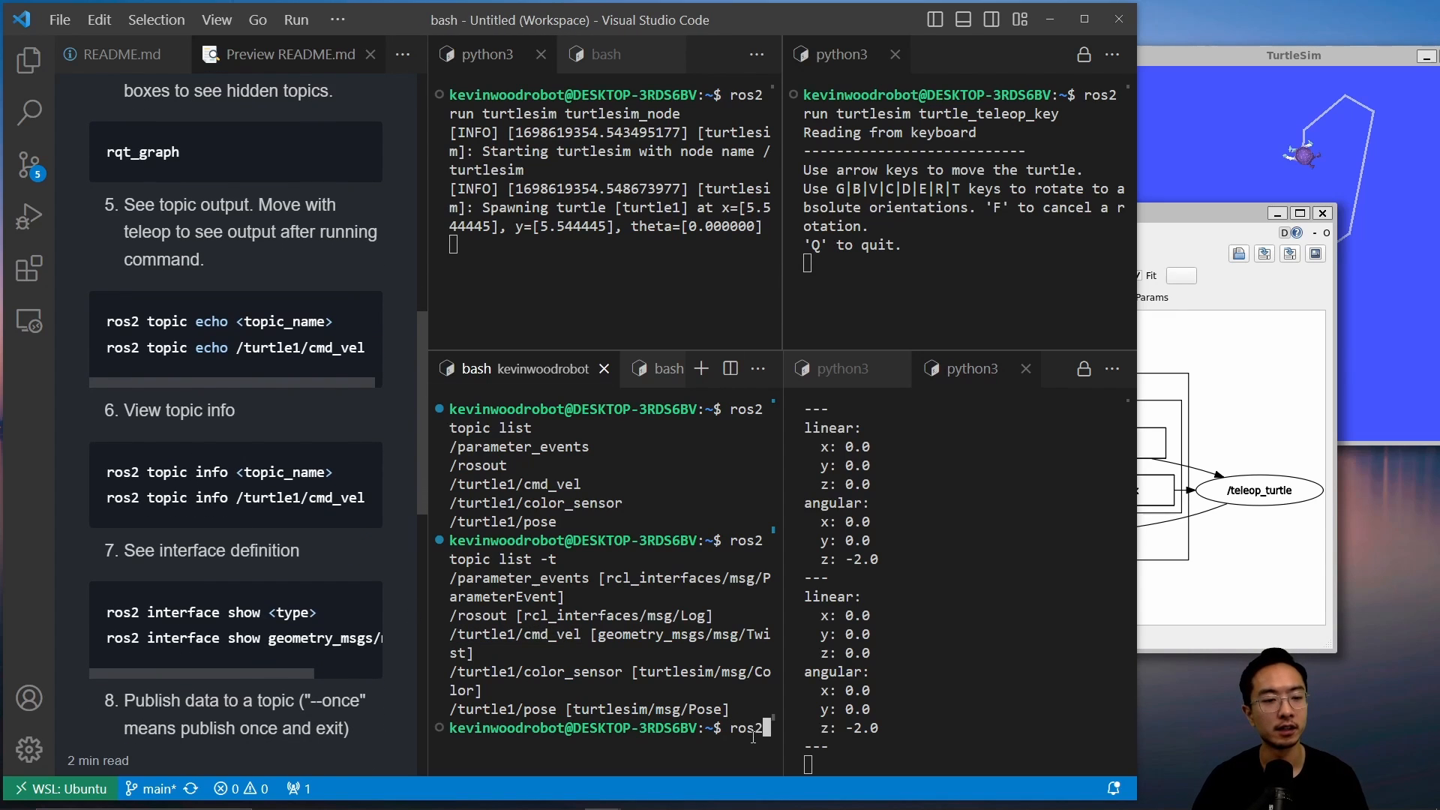
type("topic info")
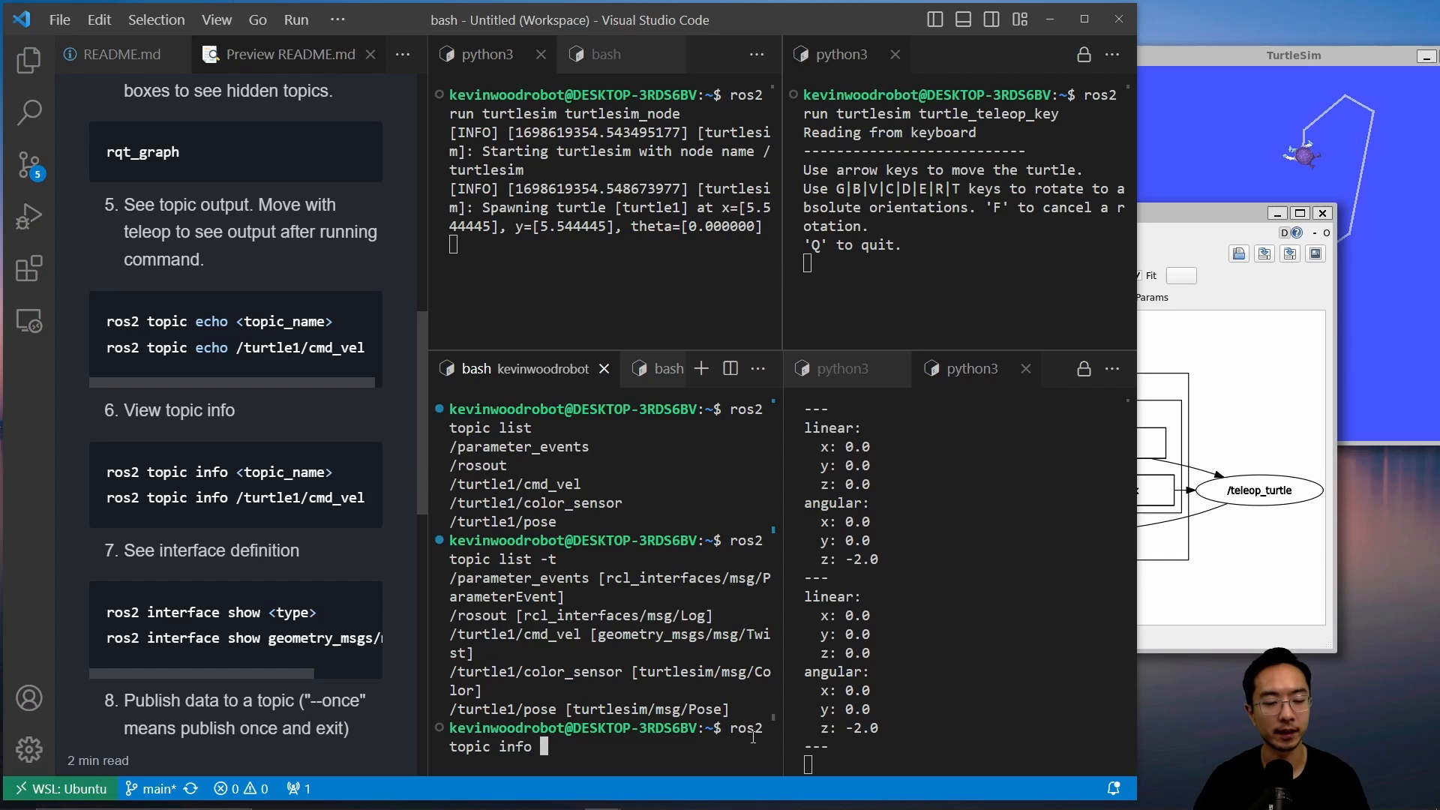
type("/turtle1/")
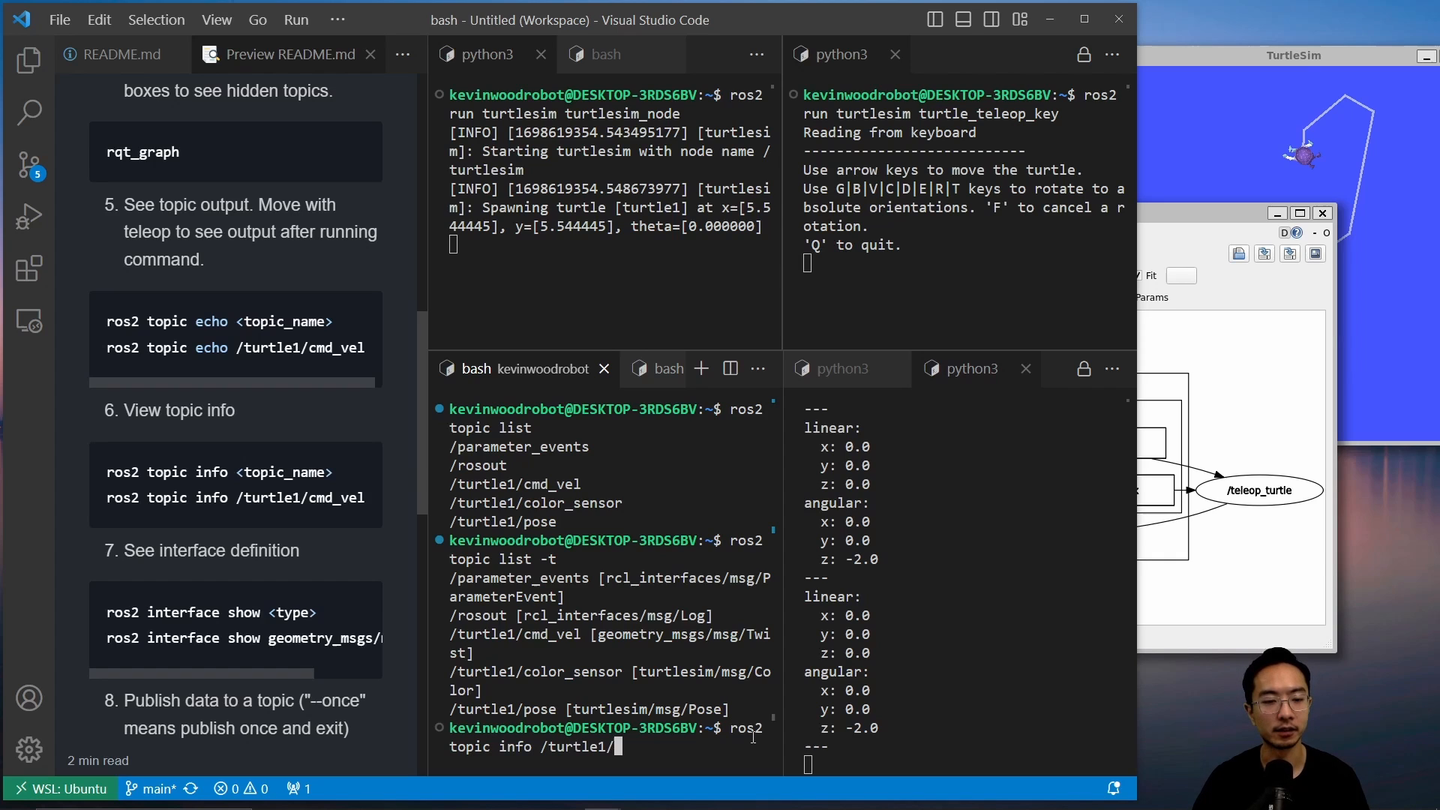
type("/cmd_vel")
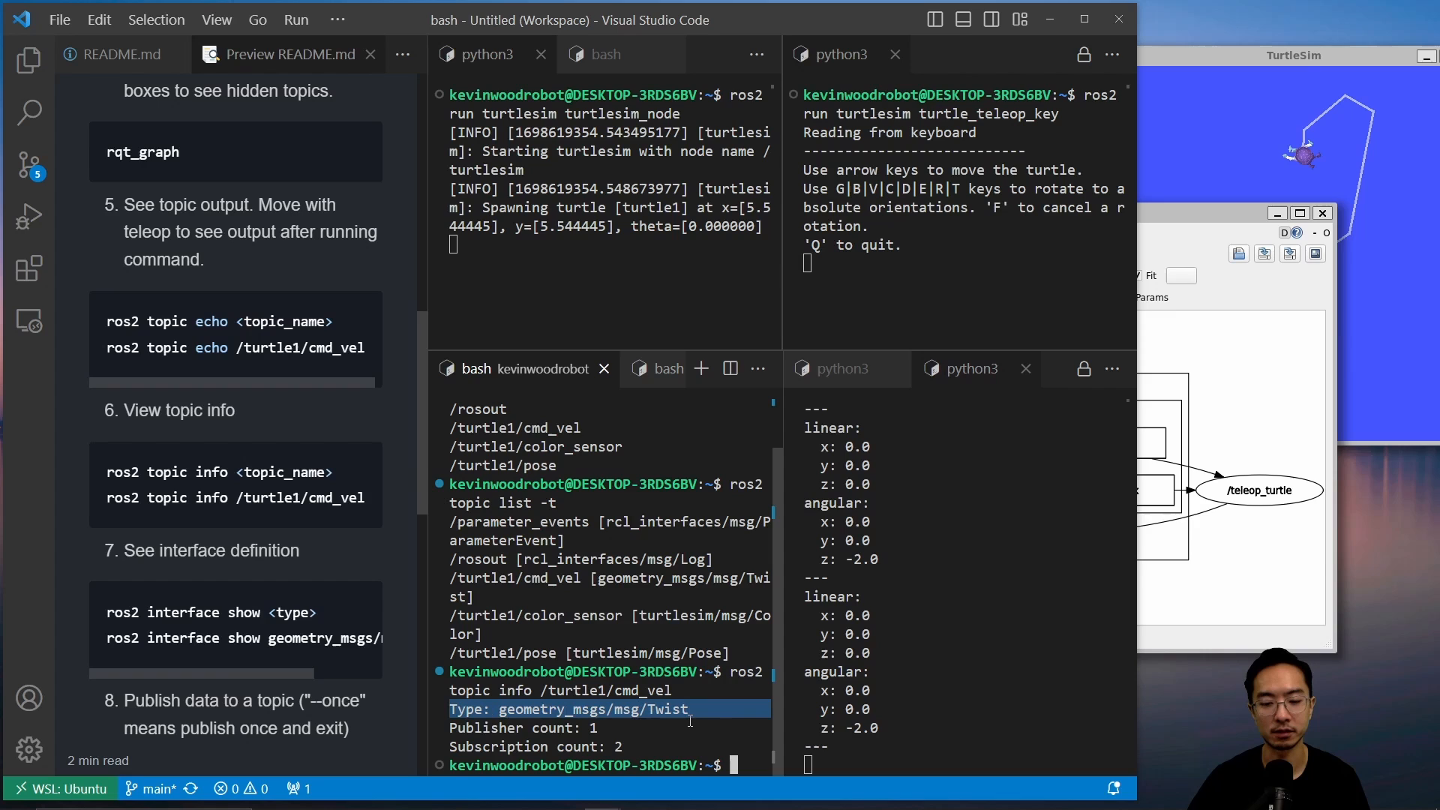
scroll("down", 3)
type("ros2")
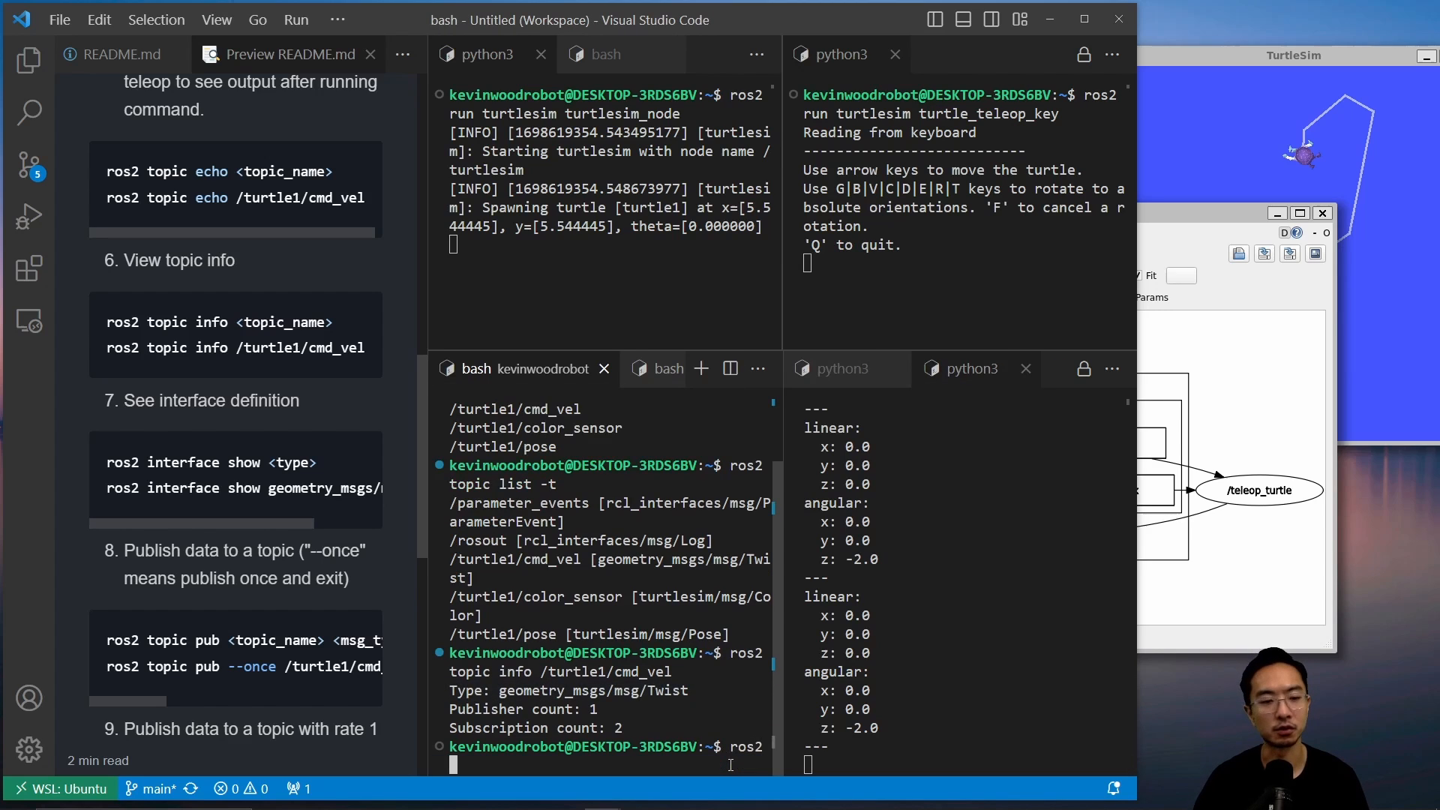
Run 'ros2 interface show geometry_msgs/msg/Twist' to see its linear and angular Vector3 fields.
type("interface show")
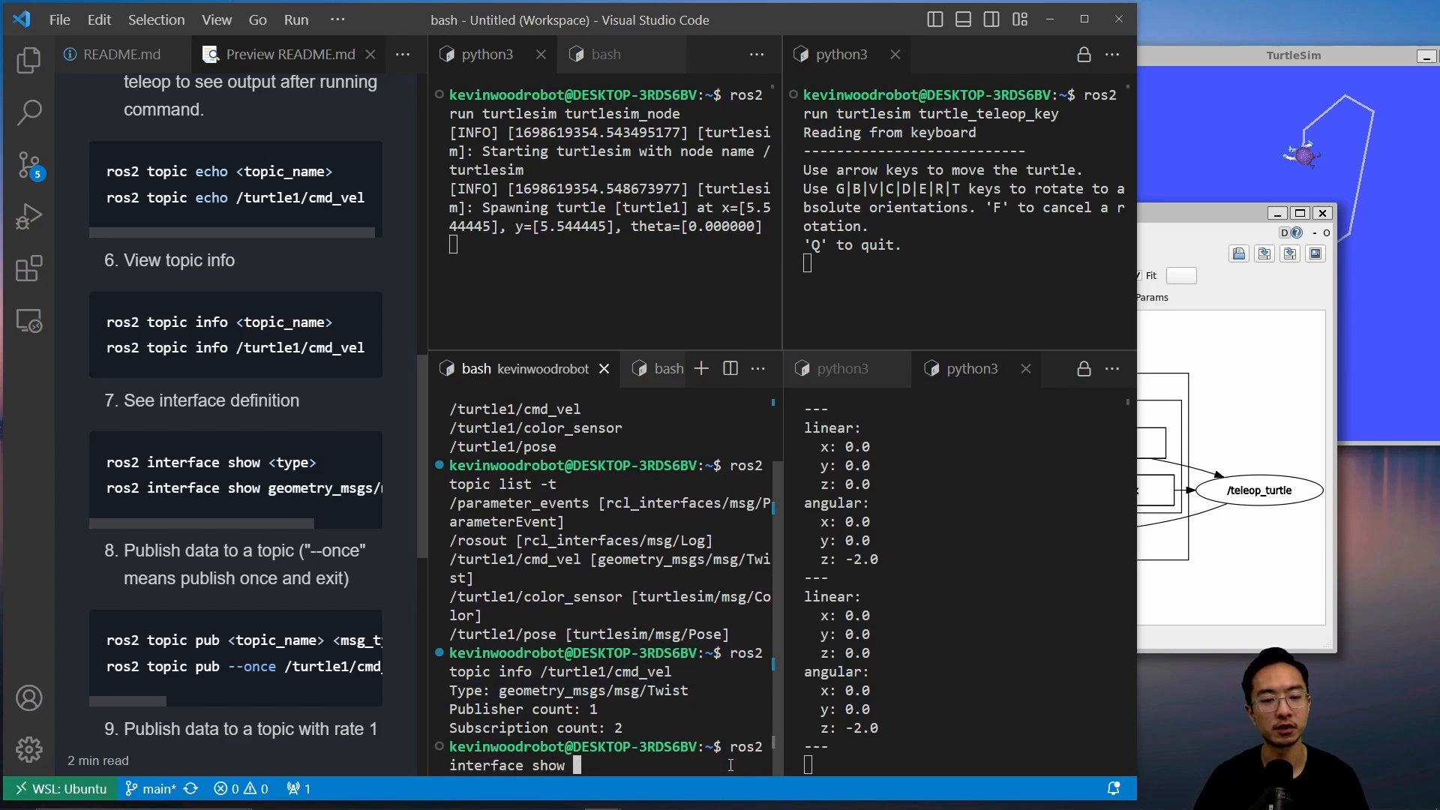
type("geometry_msgs/msg/T")
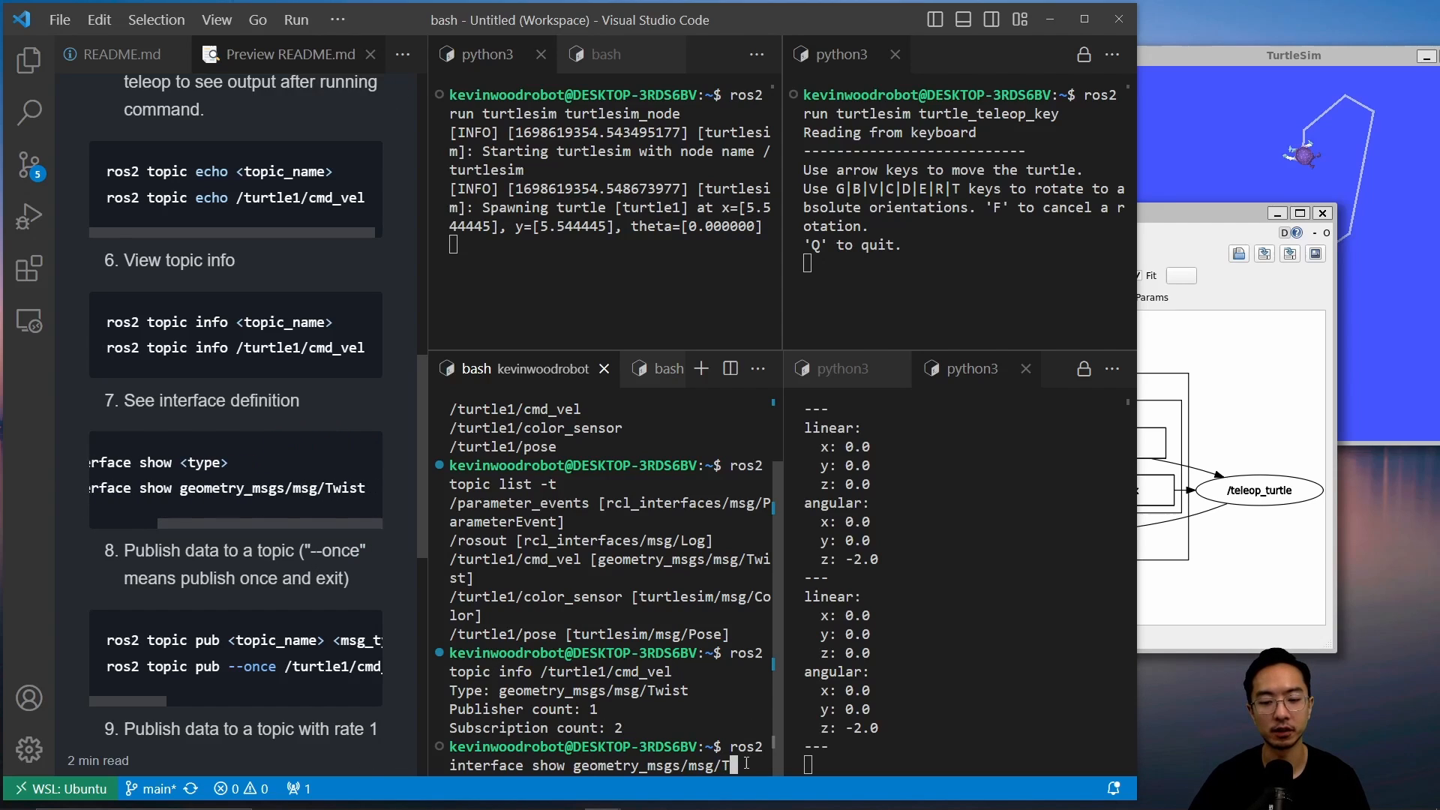
type("wist")
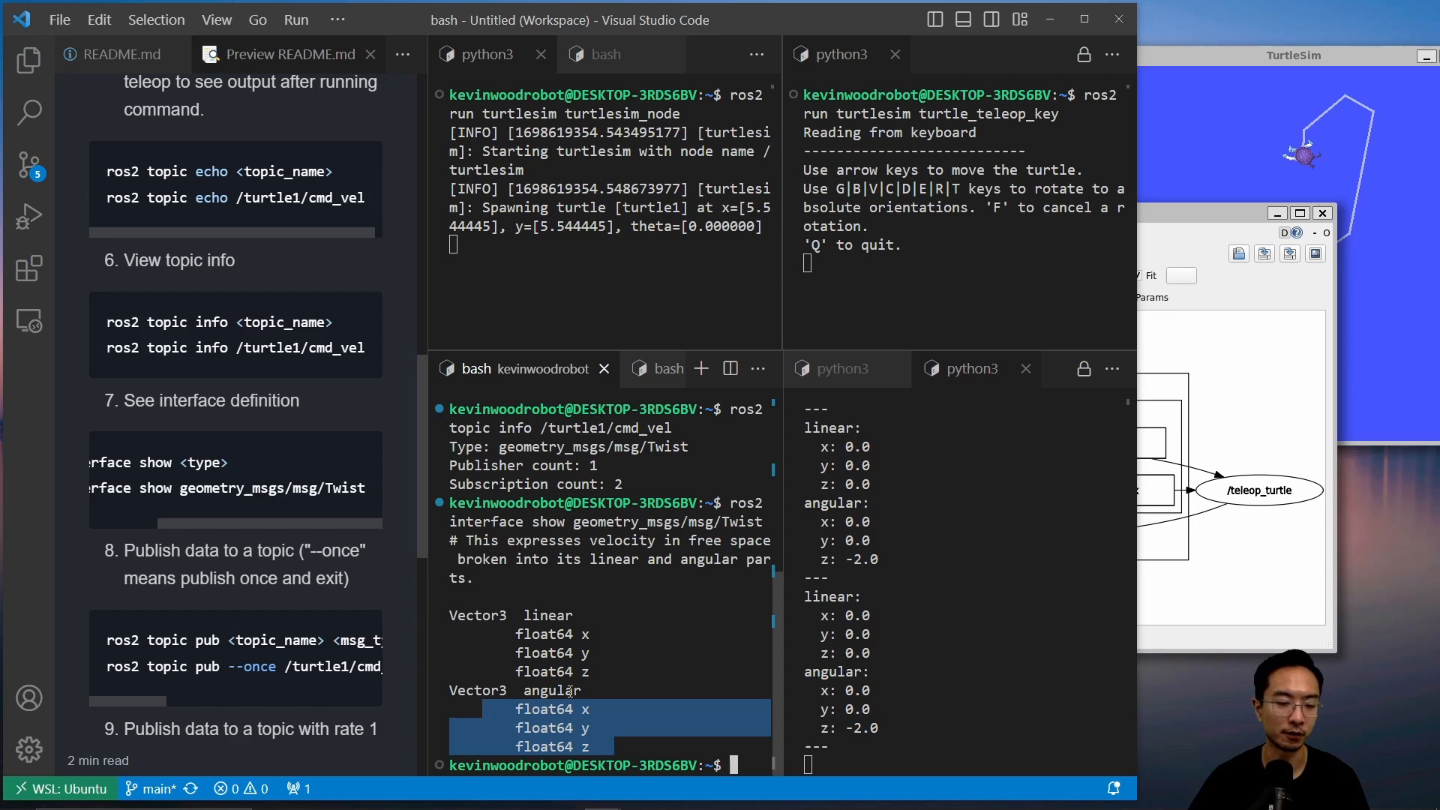
scroll("down", 3)
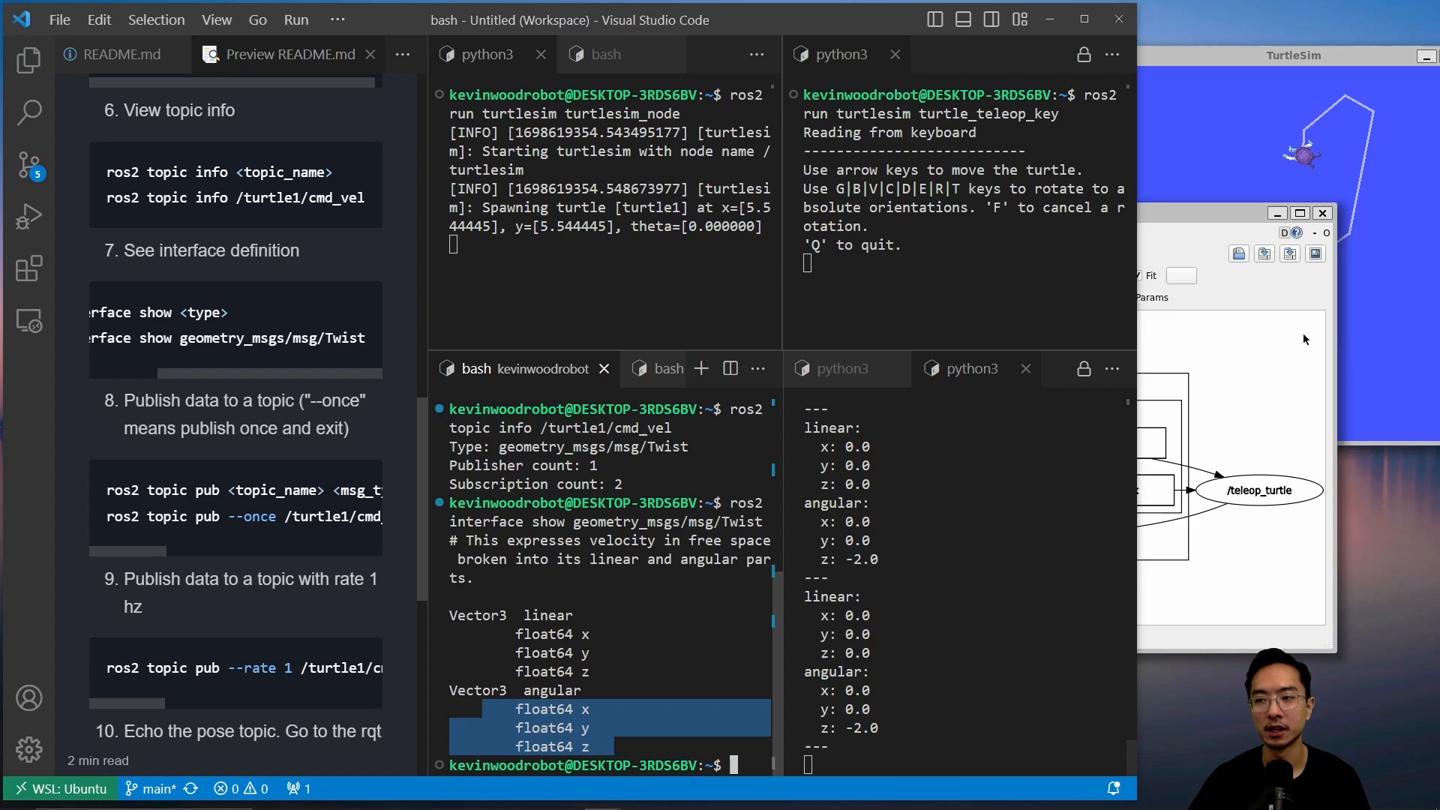
Run the README's 'ros2 topic pub' command with linear x 2.0 and angular z 1.8.
left_click(1290, 55)
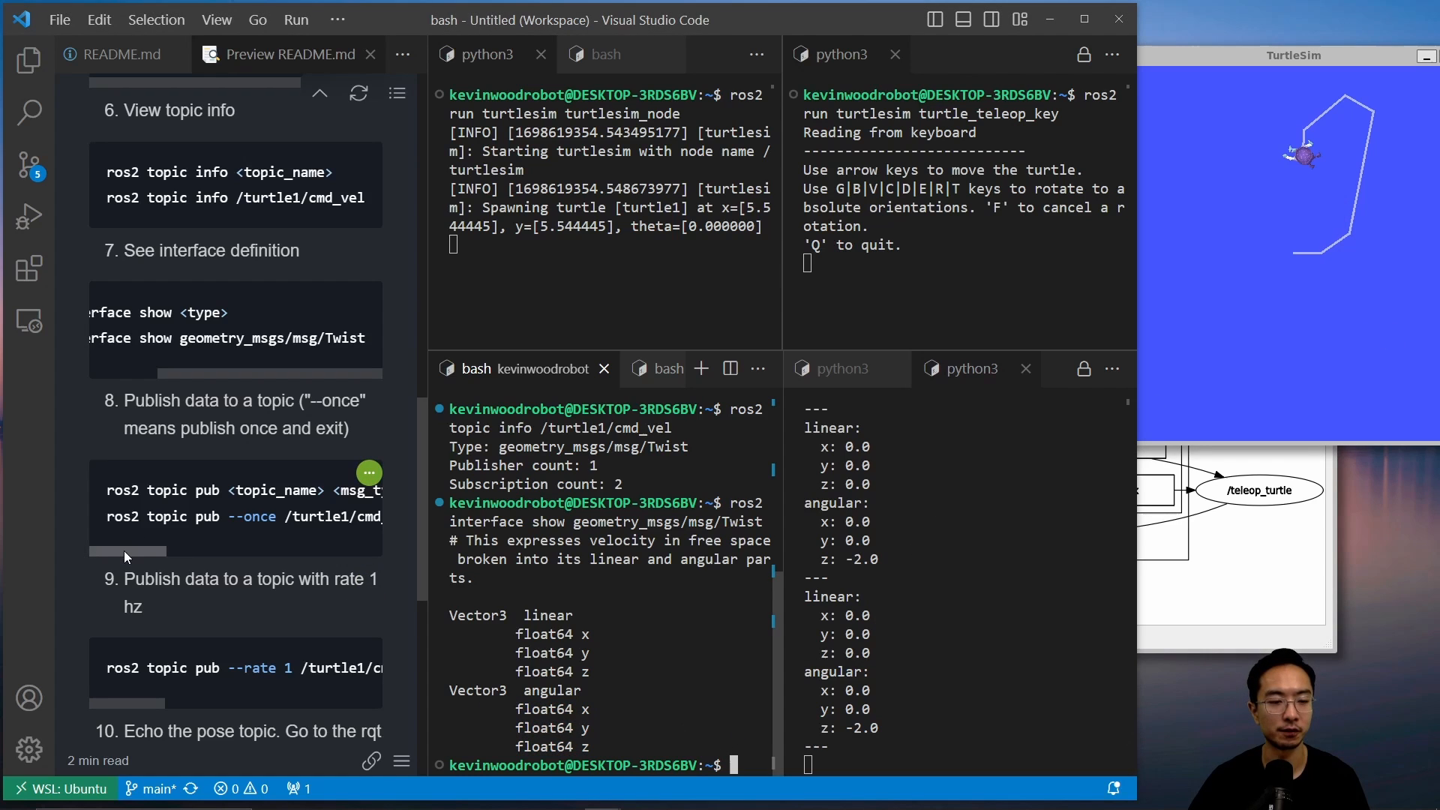
scroll("down", 3)
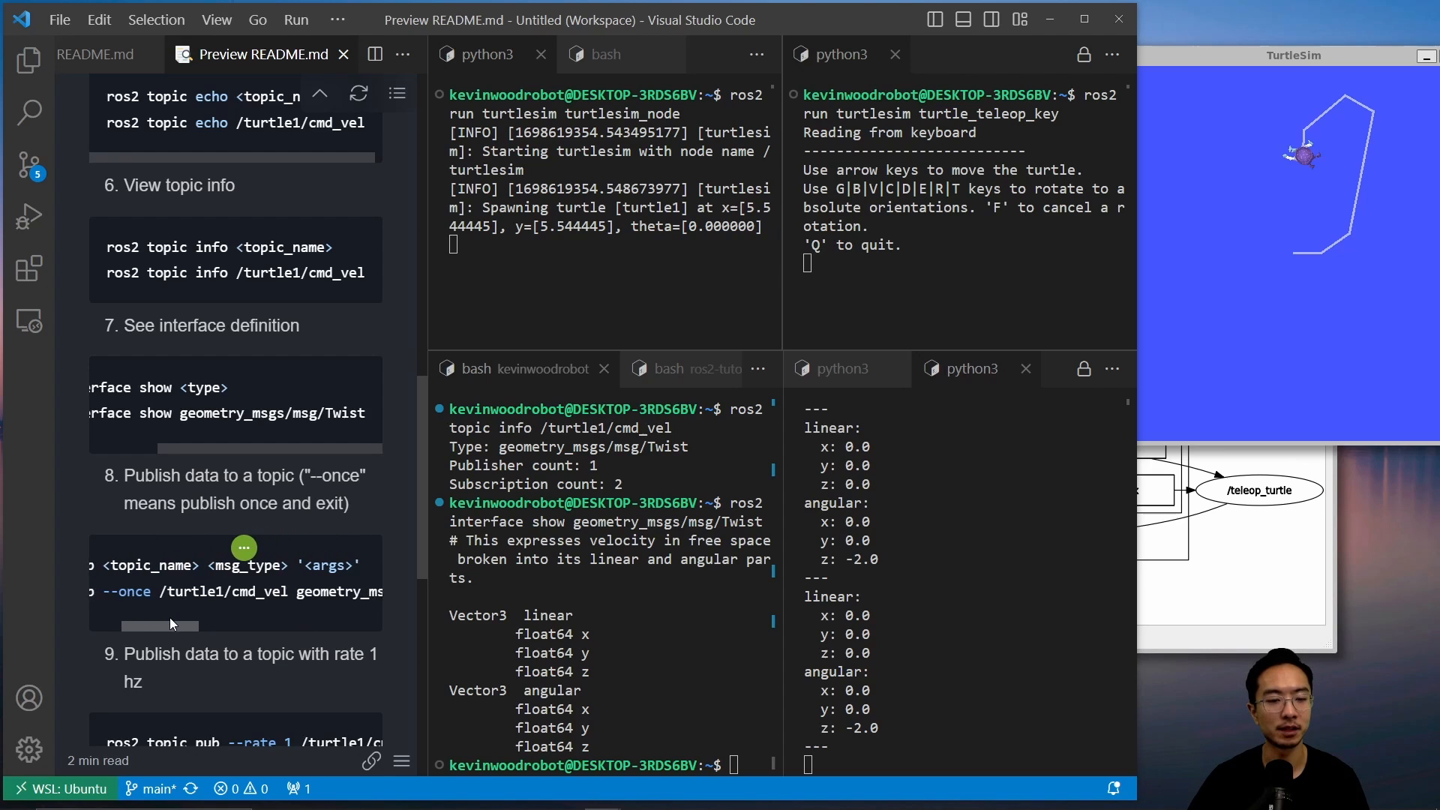
scroll("right", 3)
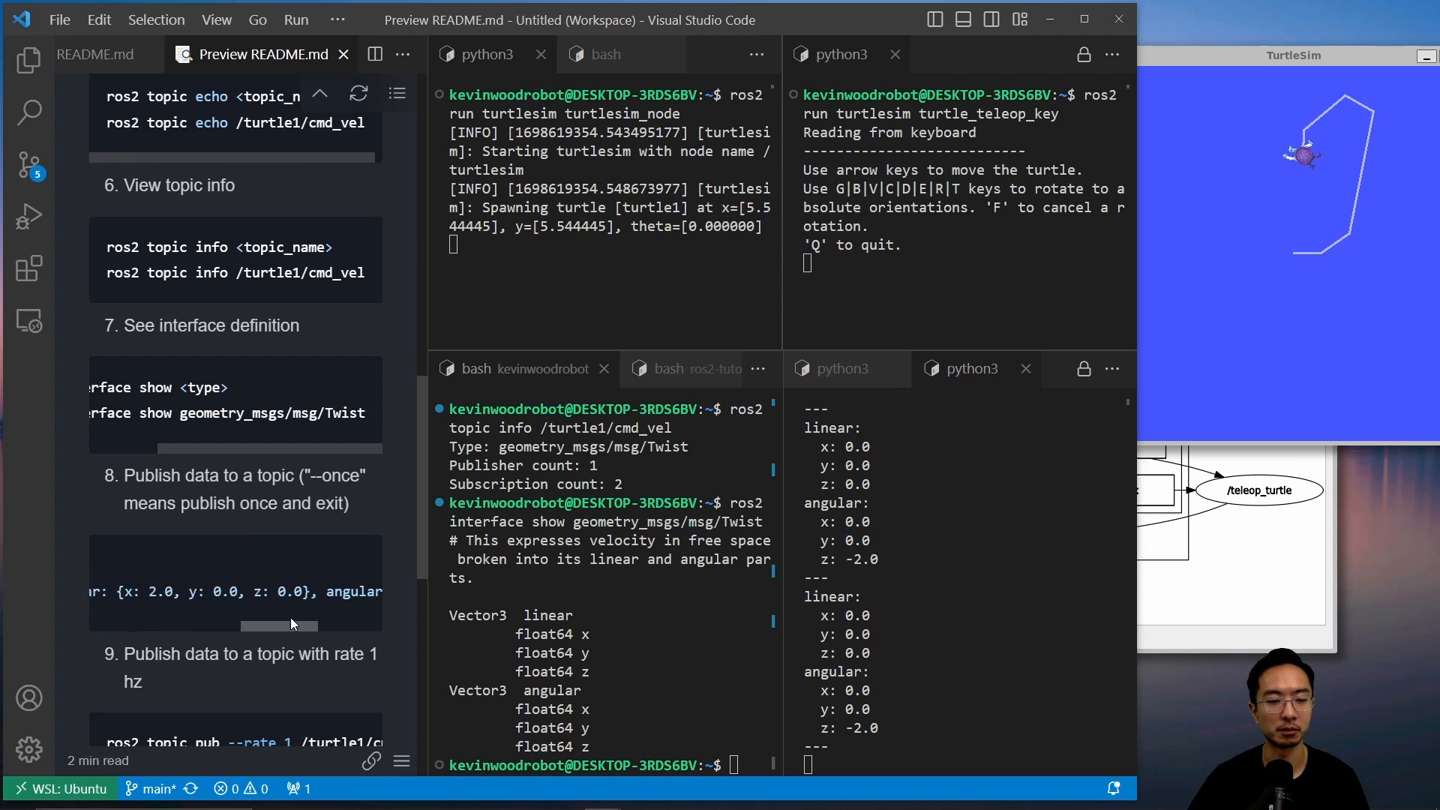
double_click(130, 591)
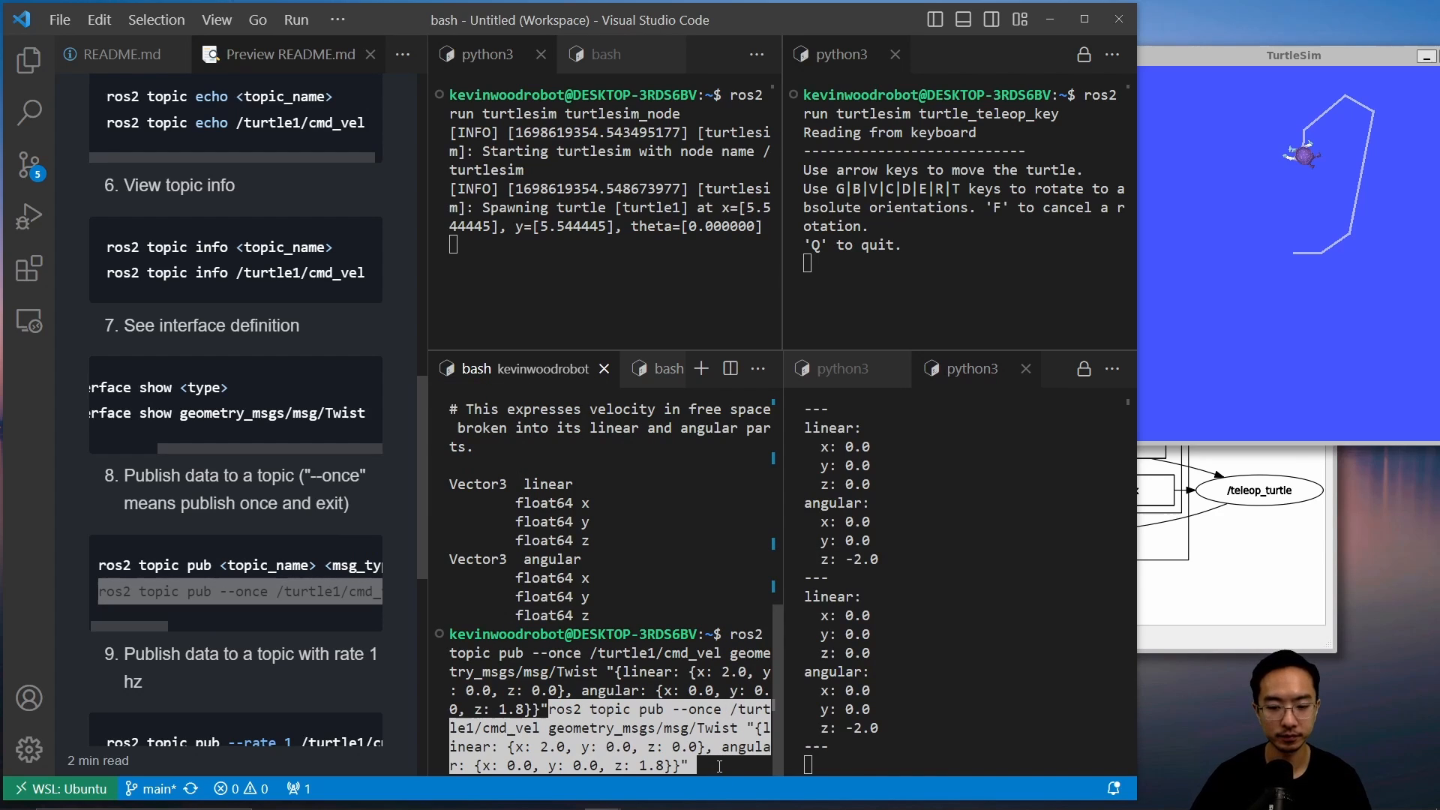
key("Return")
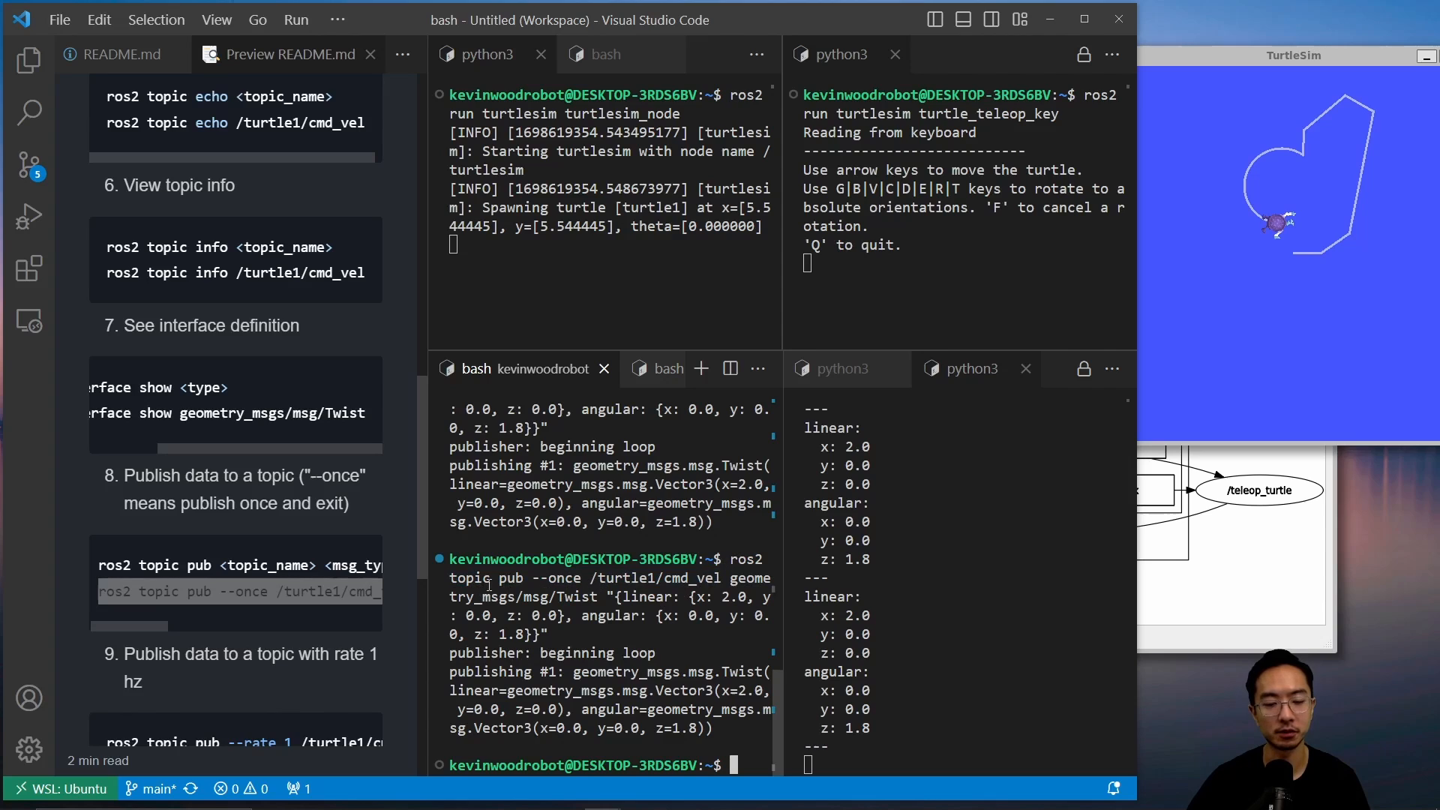
double_click(643, 578)
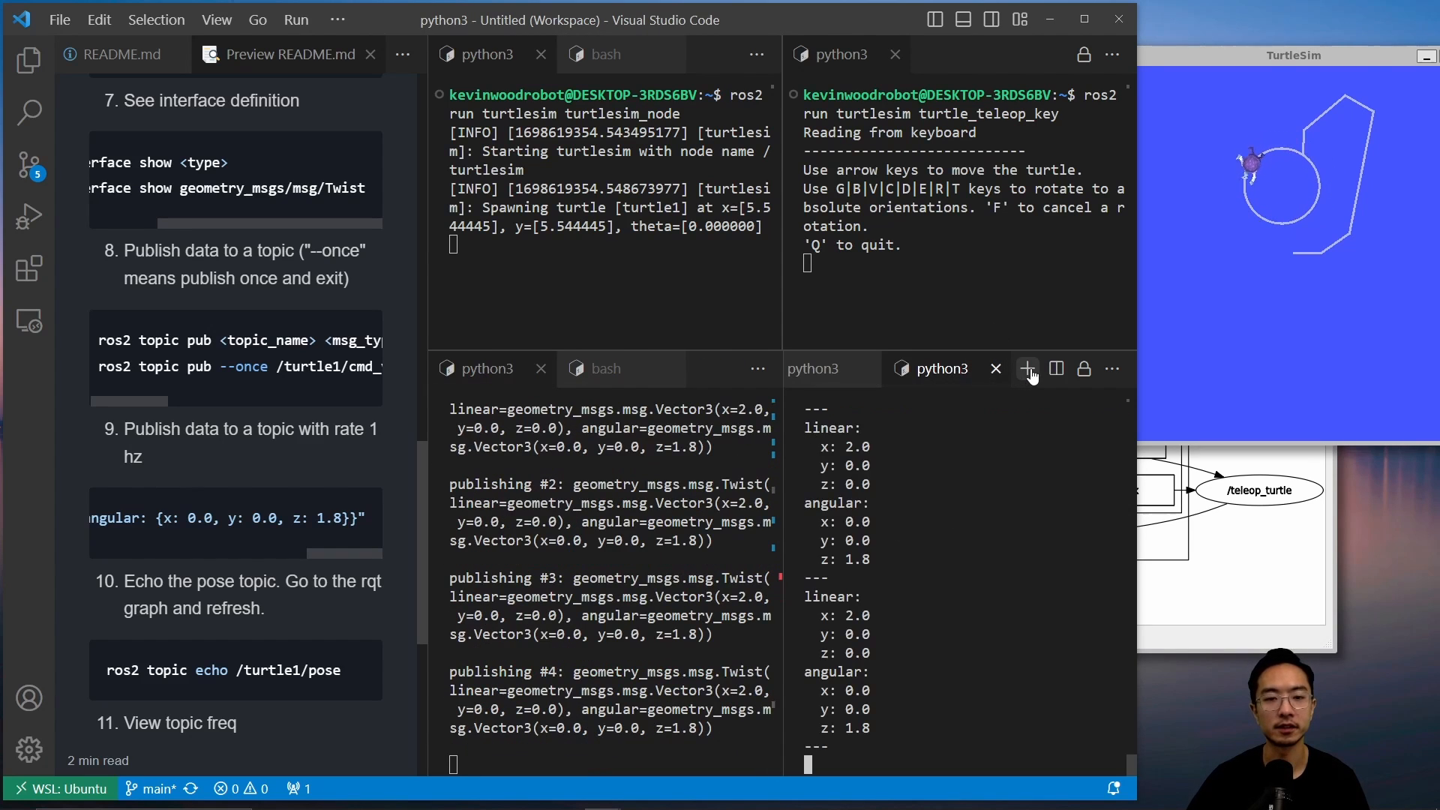
Run 'ros2 topic echo /turtle1/pose' in the idle terminal, then refresh rqt_graph.
left_click(603, 53)
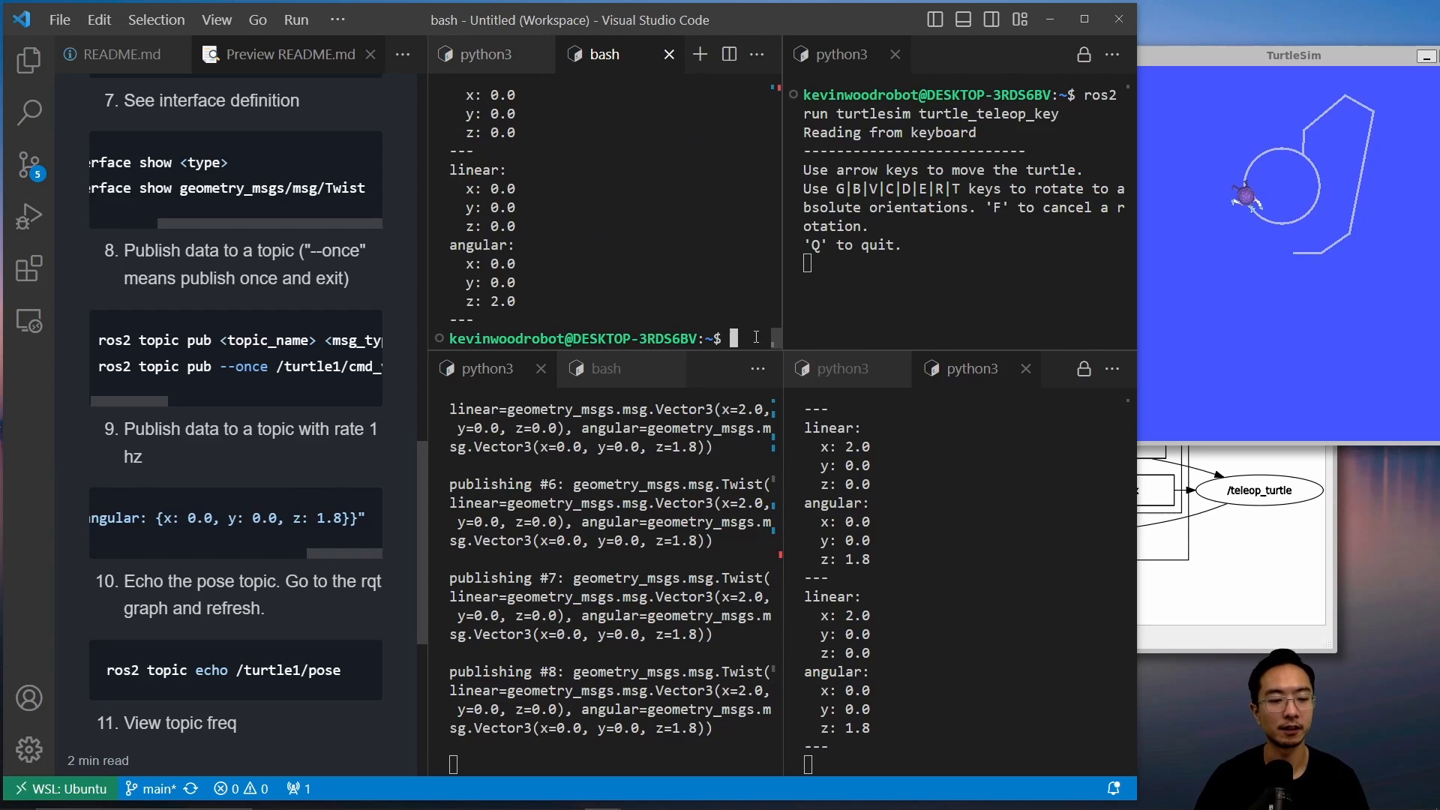
type("ros2 topic echo /")
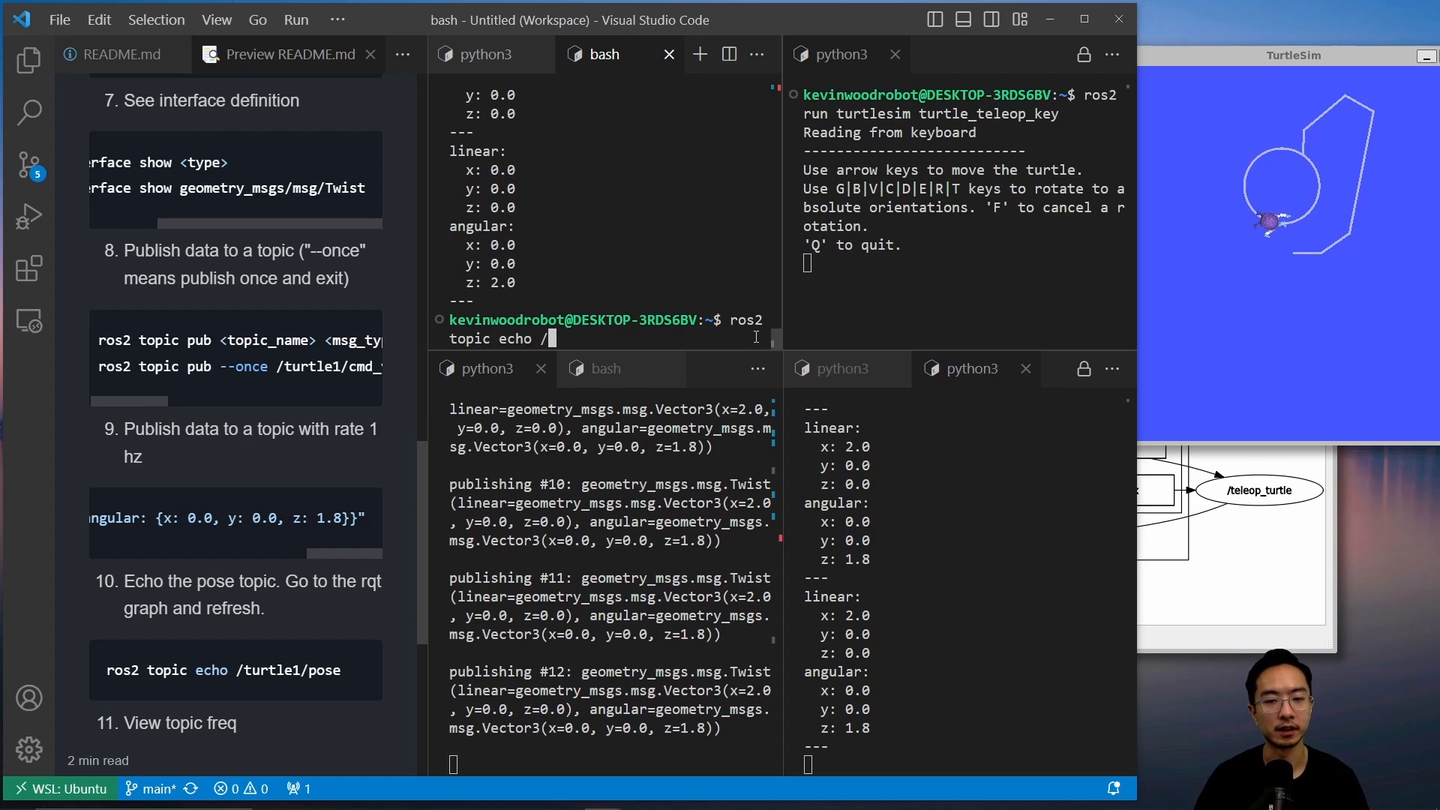
type("turtle1/po")
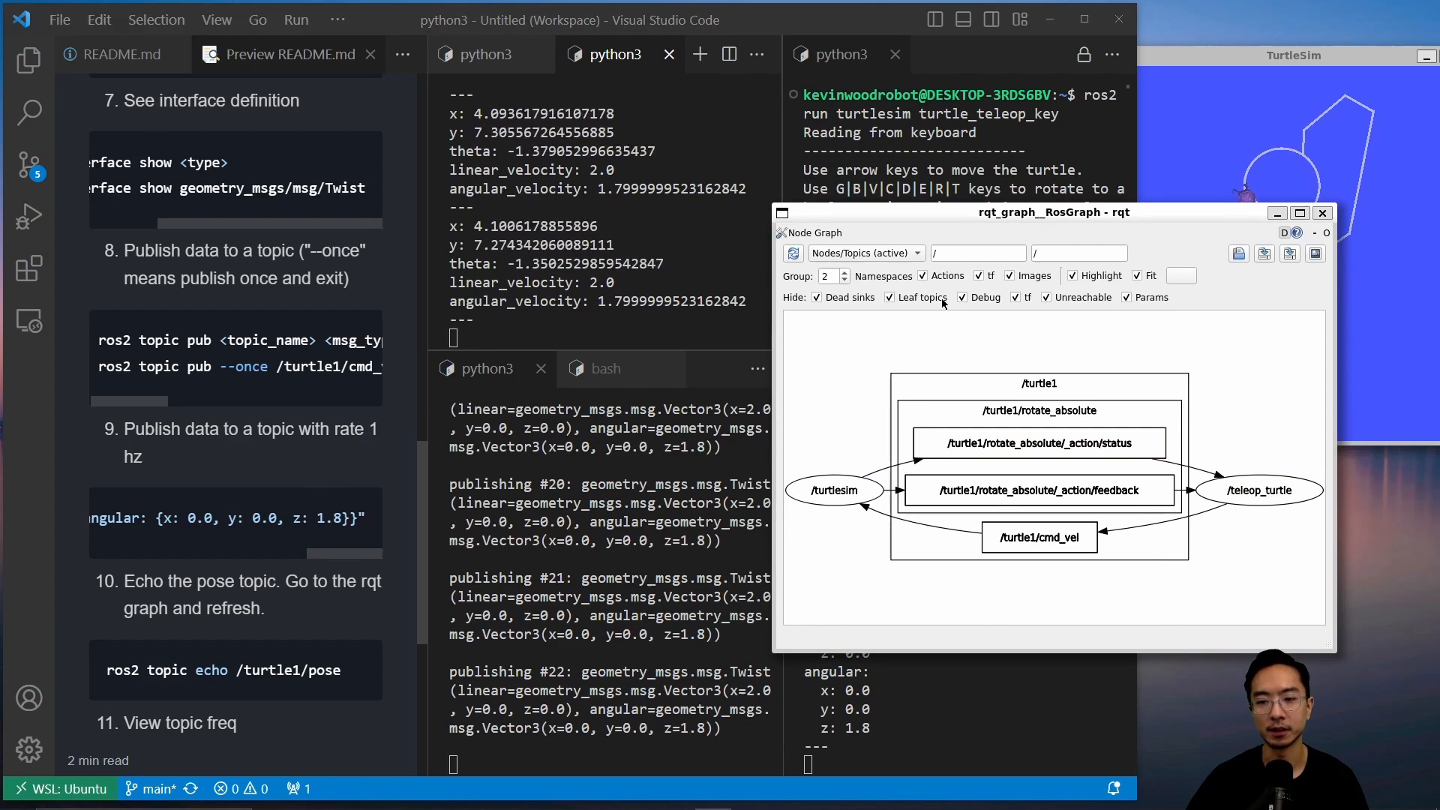
left_click(793, 253)
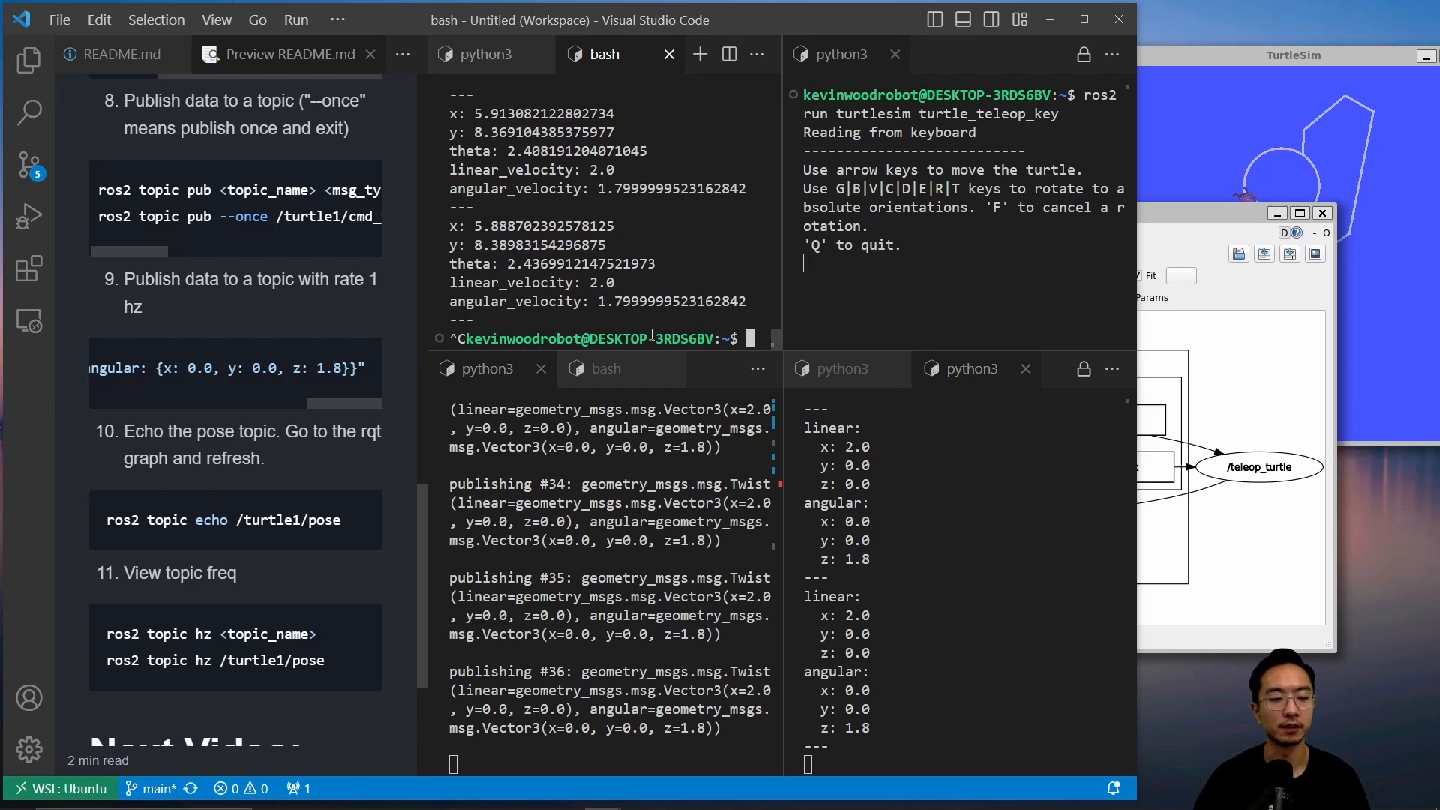
Measure /turtle1/pose with 'ros2 topic hz', showing about 62.5 Hz, and scroll the README.
type("ros topic hz /tu")
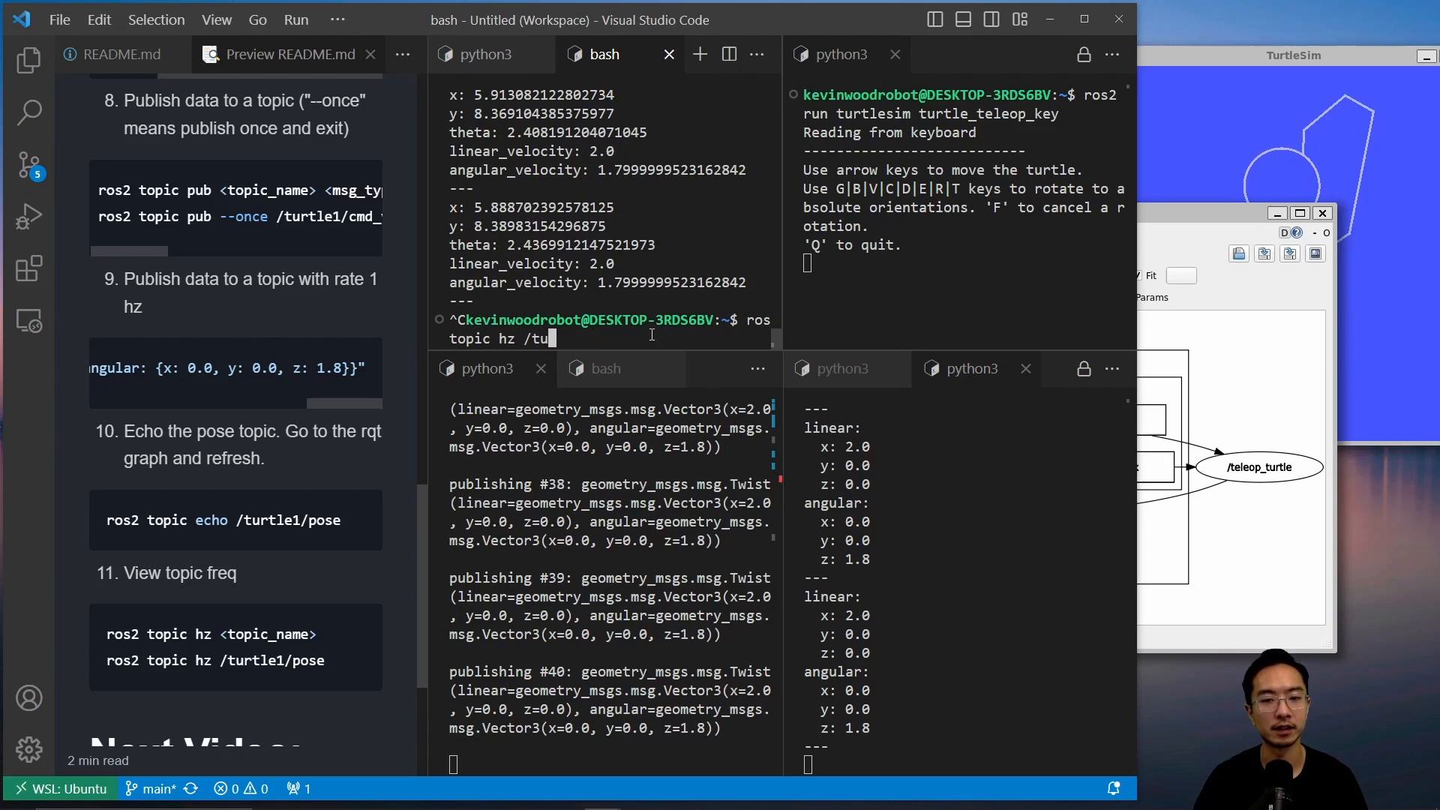
type("rtle1/p")
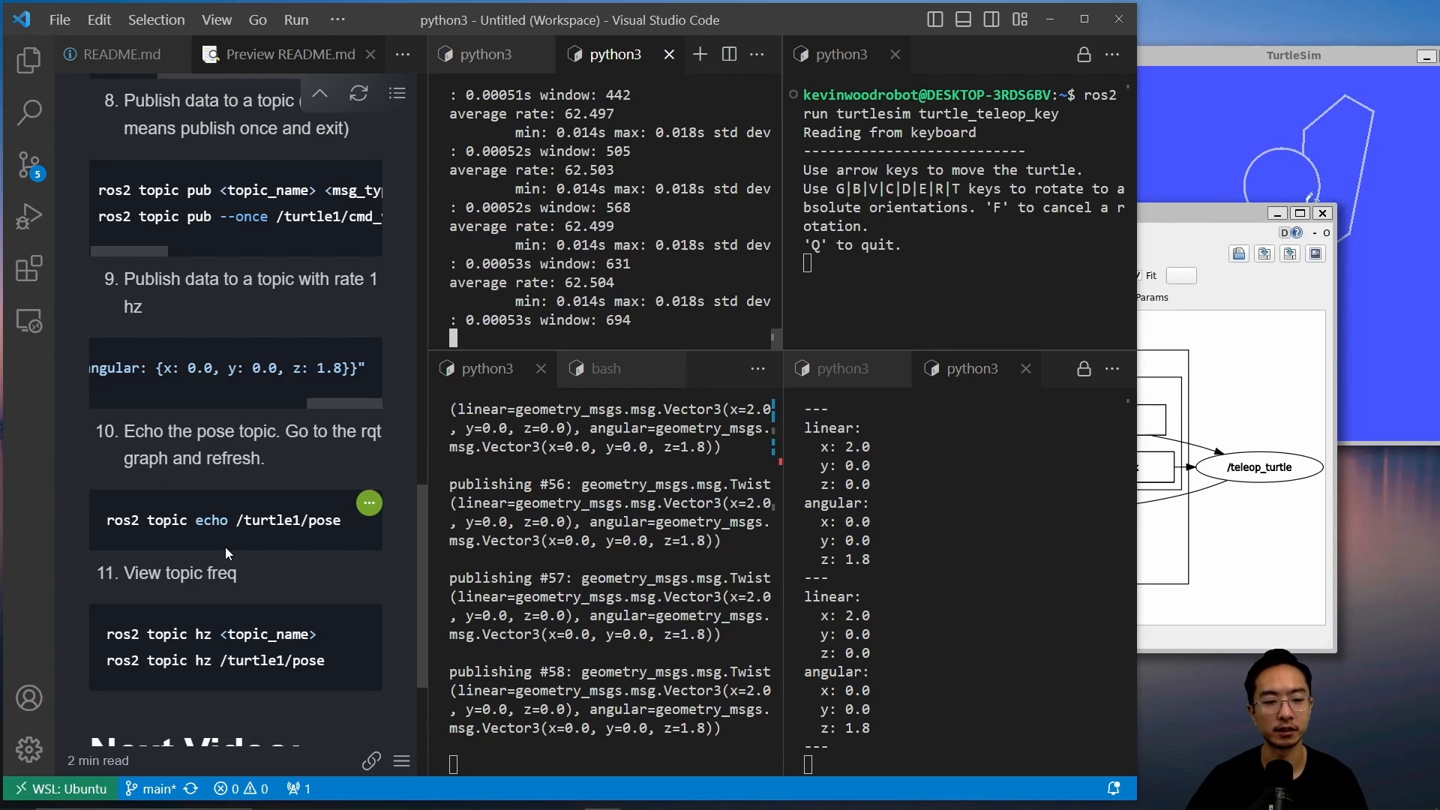
scroll("down", 3)
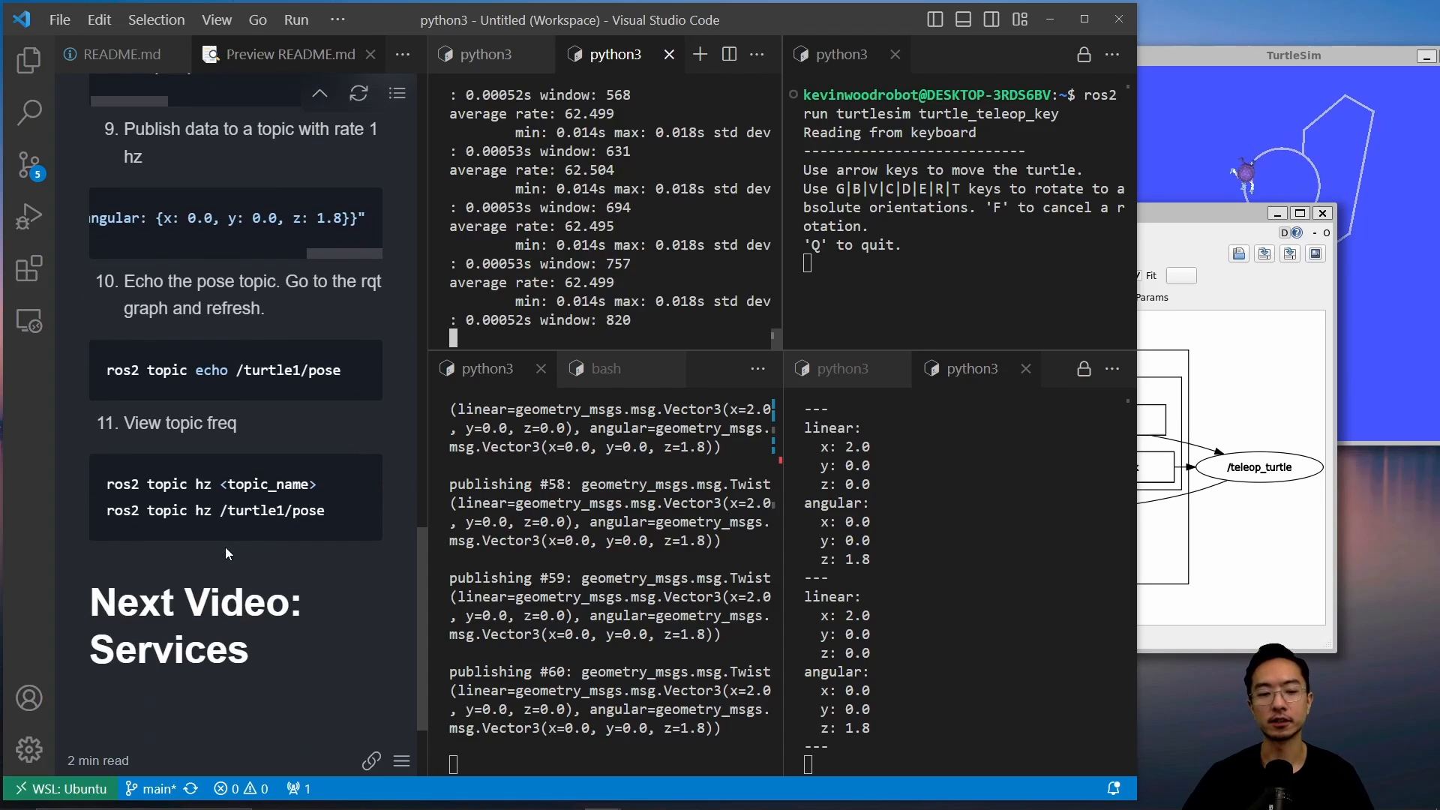